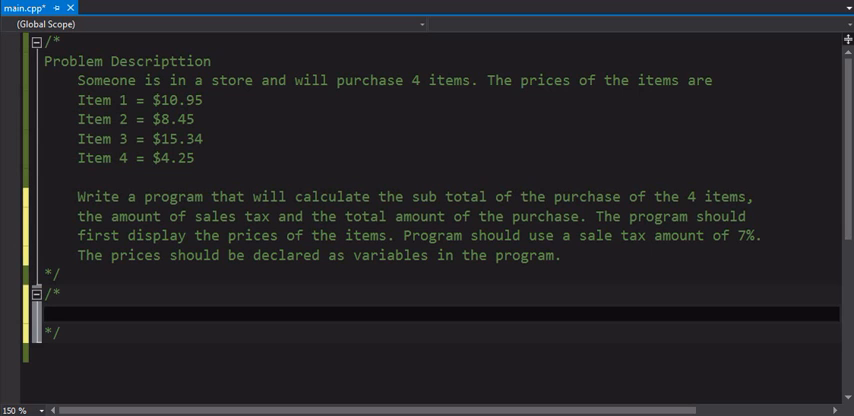
Add pseudocode lines declaring a 7% sales tax global constant and four price variables
{"action": "left_click", "coordinate": [44, 312]}
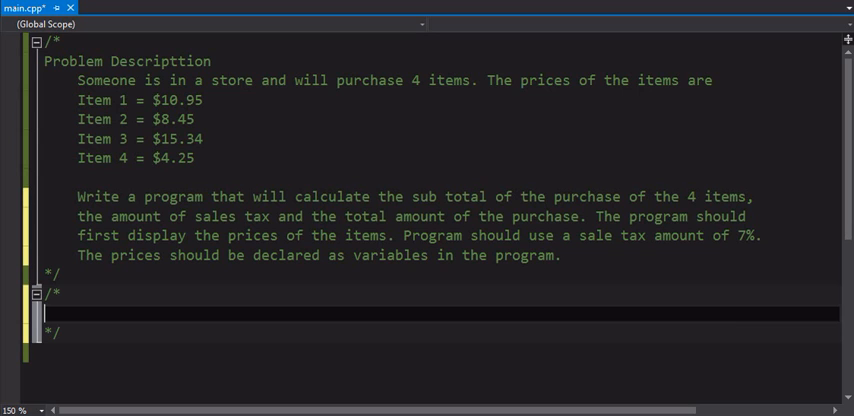
{"action": "type", "text": "constant"}
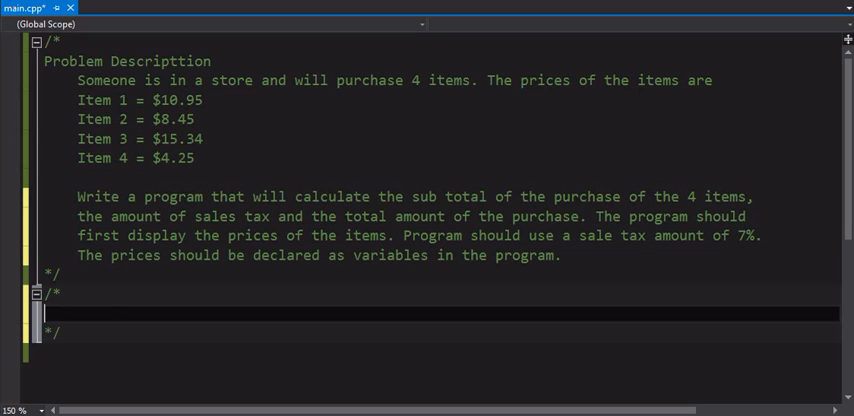
{"action": "type", "text": "Declare sale tax amount as"}
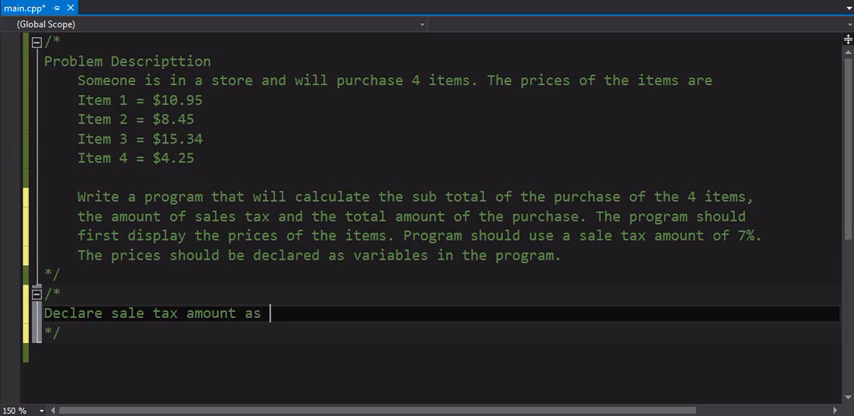
{"action": "type", "text": "global va"}
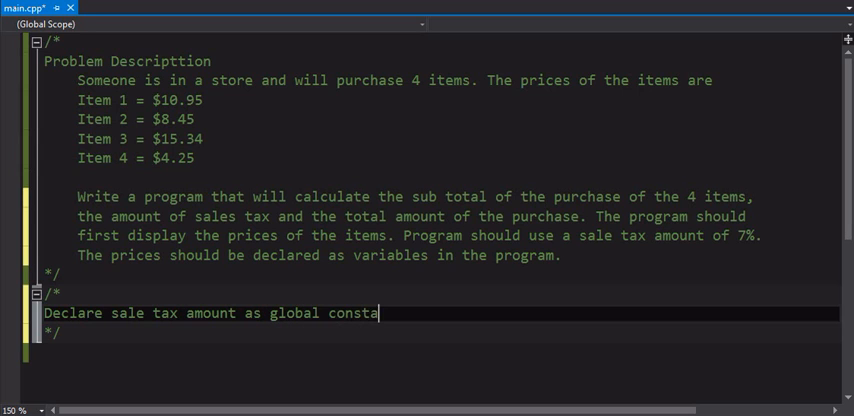
{"action": "type", "text": "nt of 7%"}
{"action": "type", "text": "Decl"}
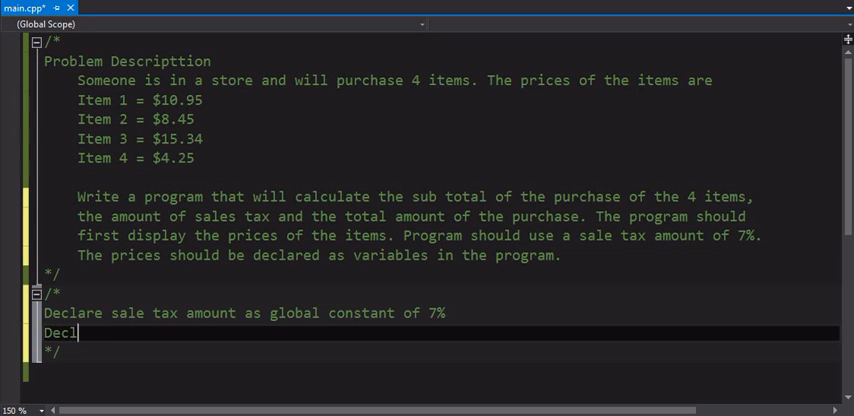
{"action": "type", "text": "are"}
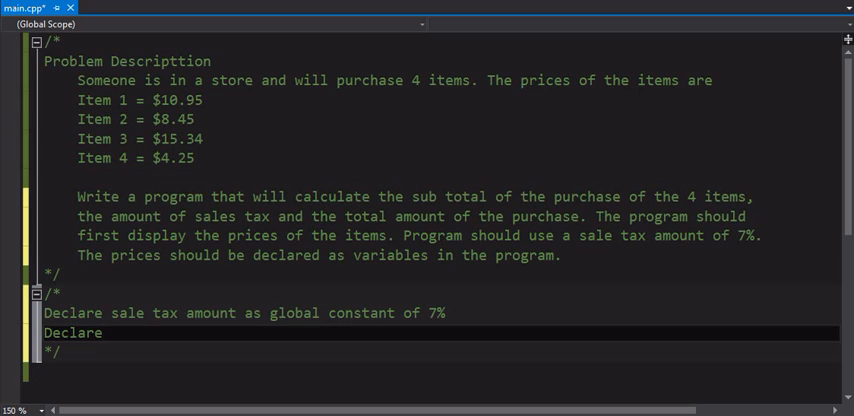
{"action": "left_click", "coordinate": [100, 332]}
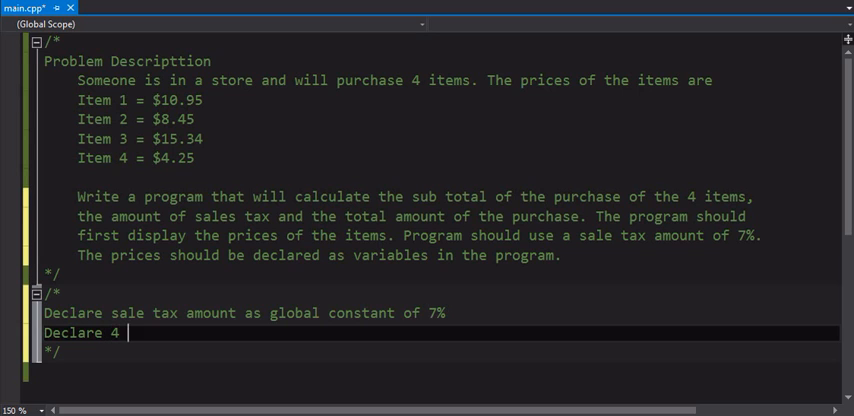
{"action": "type", "text": "variables for the prices"}
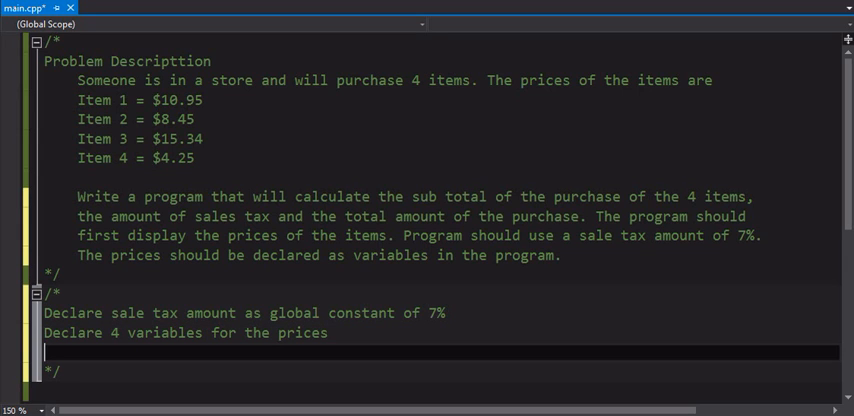
Add pseudocode lines declaring variables for the sub total, the sales tax and the total amount
{"action": "type", "text": "D"}
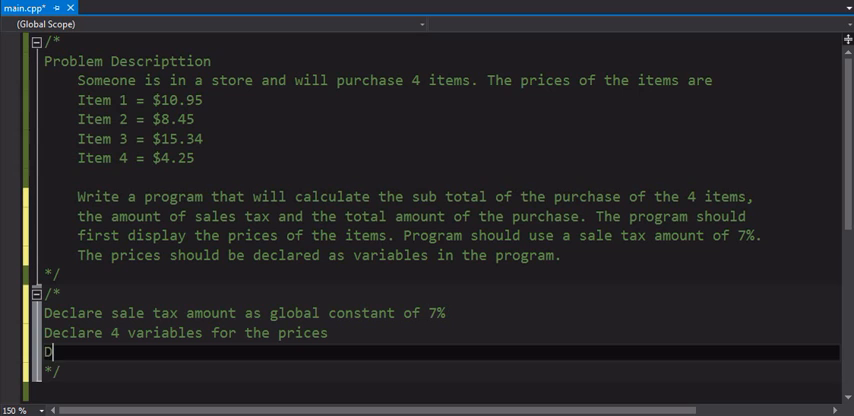
{"action": "type", "text": "eclare"}
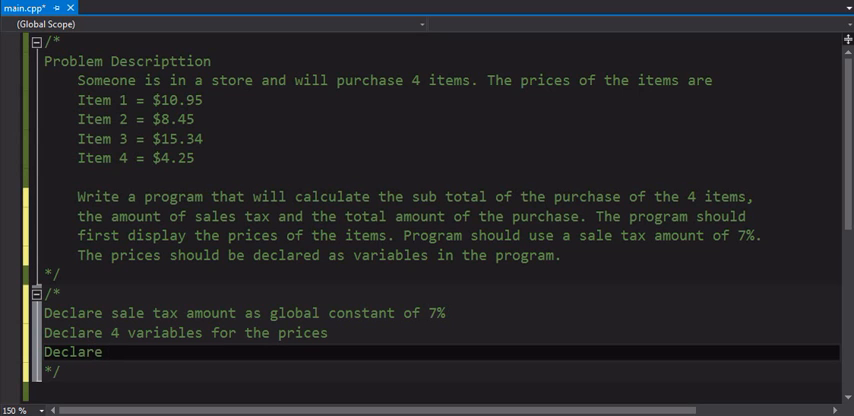
{"action": "type", "text": "variable for"}
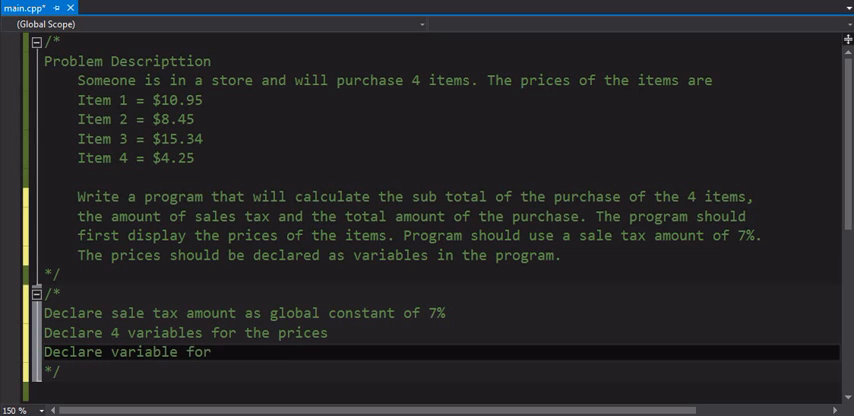
{"action": "type", "text": "the sub total"}
{"action": "type", "text": "Declare"}
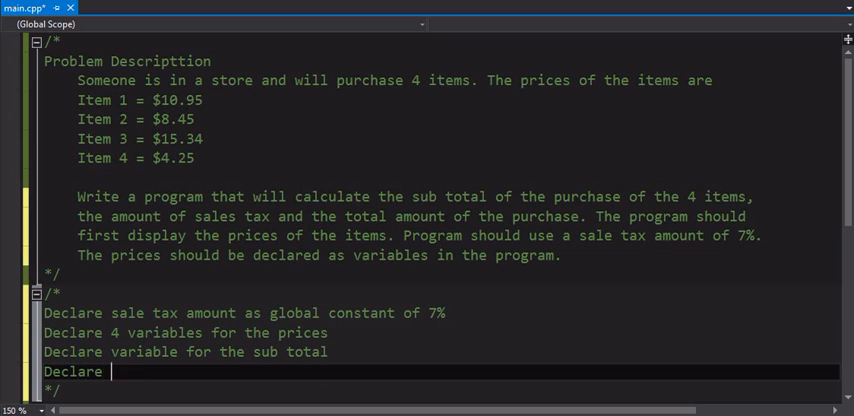
{"action": "type", "text": "variable for"}
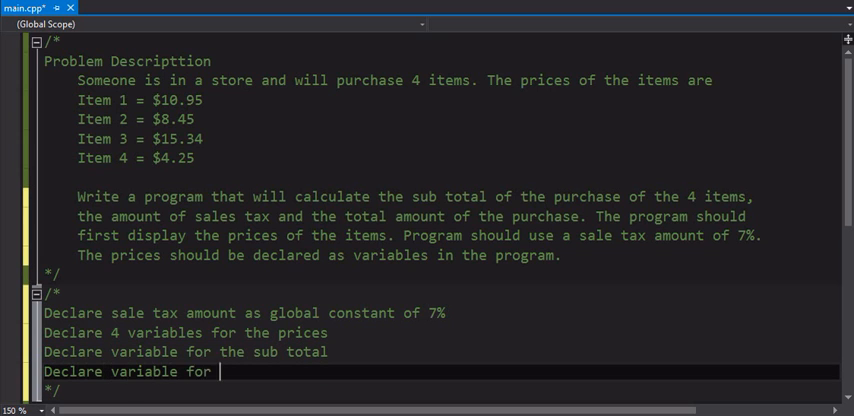
{"action": "type", "text": "the sales tax"}
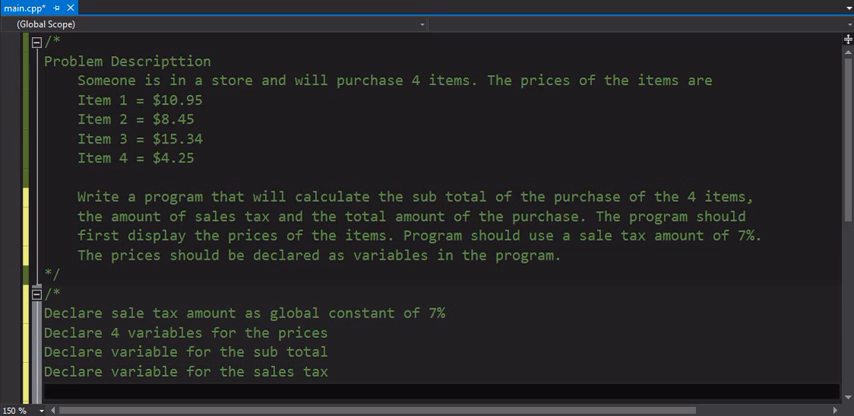
{"action": "type", "text": "Declare variable"}
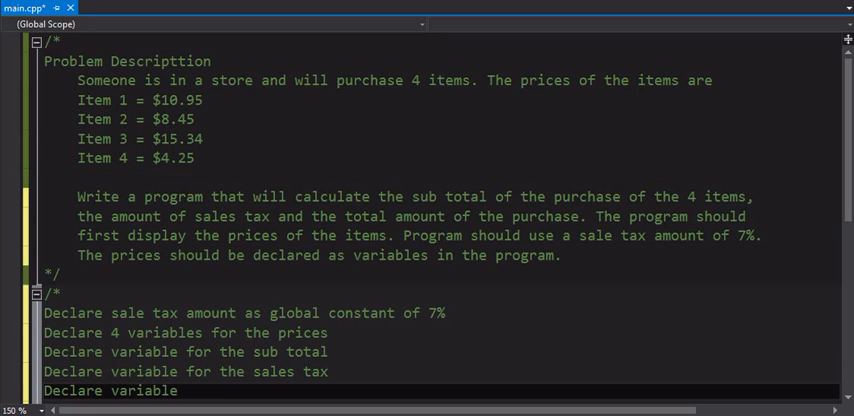
{"action": "type", "text": "for the t"}
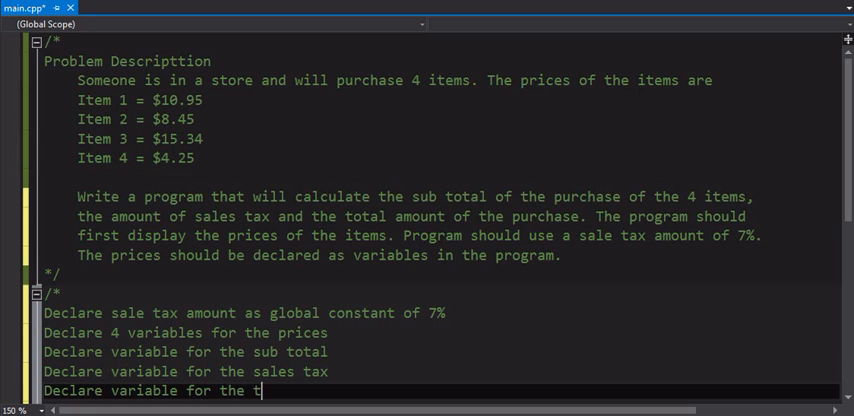
{"action": "type", "text": "otal"}
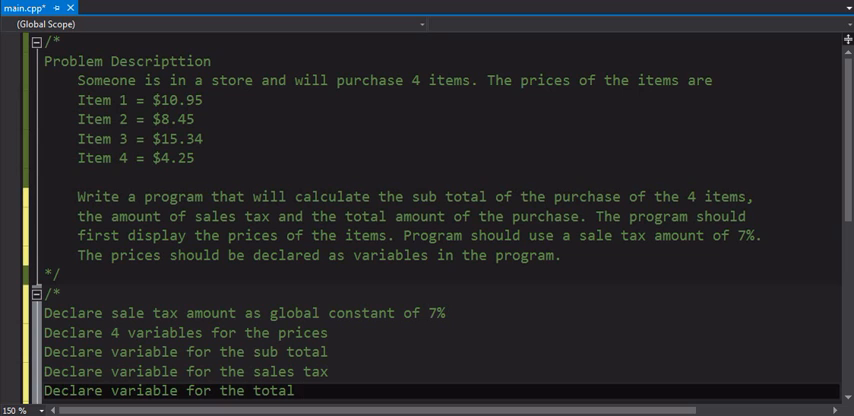
{"action": "type", "text": "amount"}
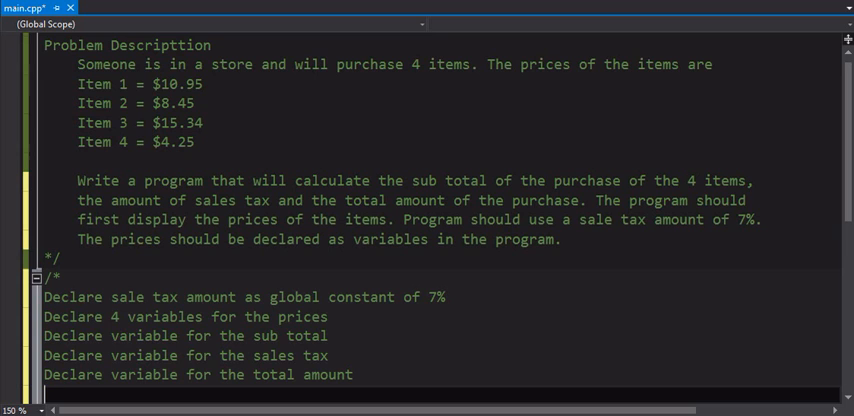
Add pseudocode lines: Calculate the sub total, the sales tax amount and the total amount
{"action": "type", "text": "Calca"}
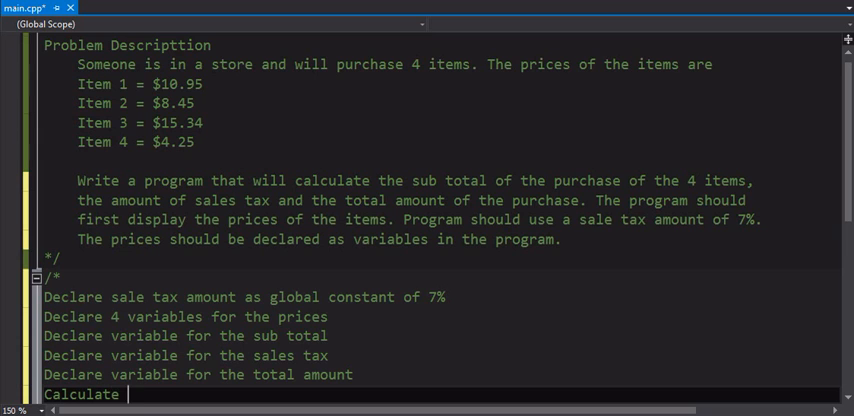
{"action": "type", "text": "the sub"}
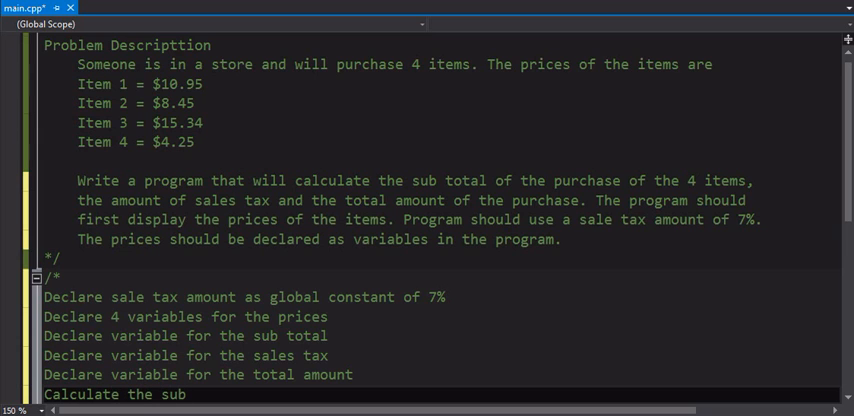
{"action": "type", "text": "total"}
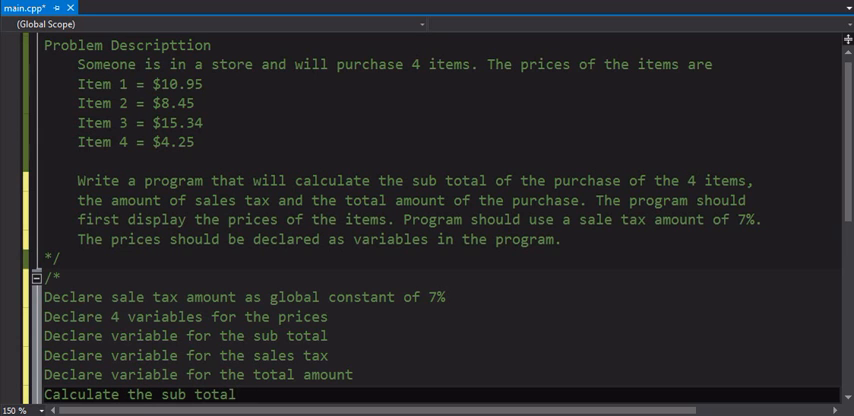
{"action": "scroll", "scroll_direction": "down", "scroll_amount": 3}
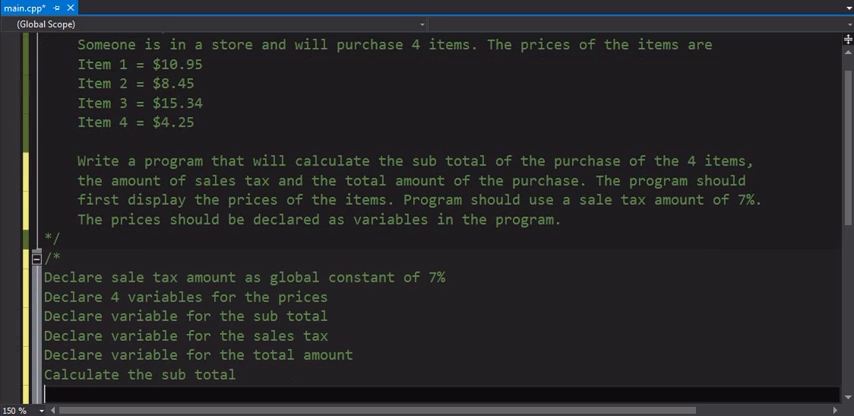
{"action": "type", "text": "Calculate the sales tax amount"}
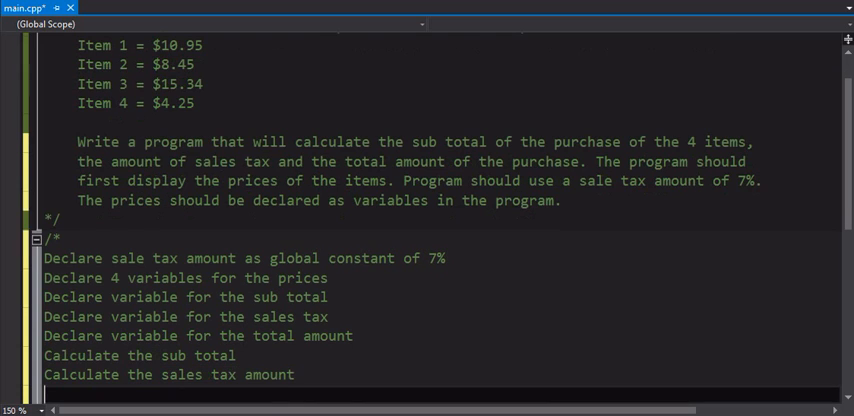
{"action": "type", "text": "Calculate the total amount"}
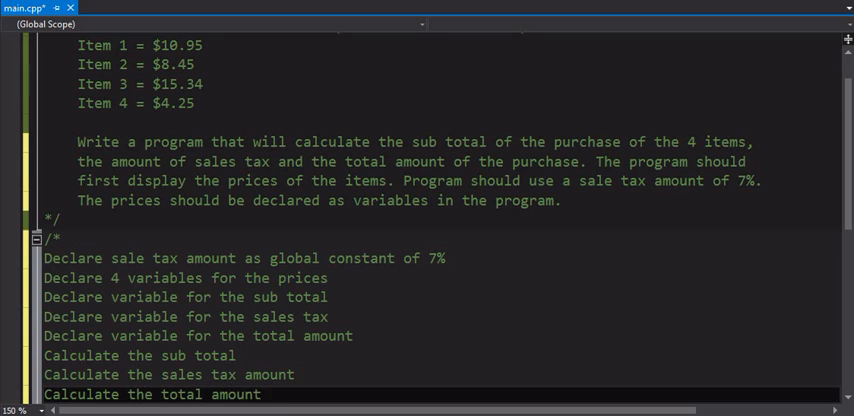
{"action": "scroll", "scroll_direction": "down", "scroll_amount": 3}
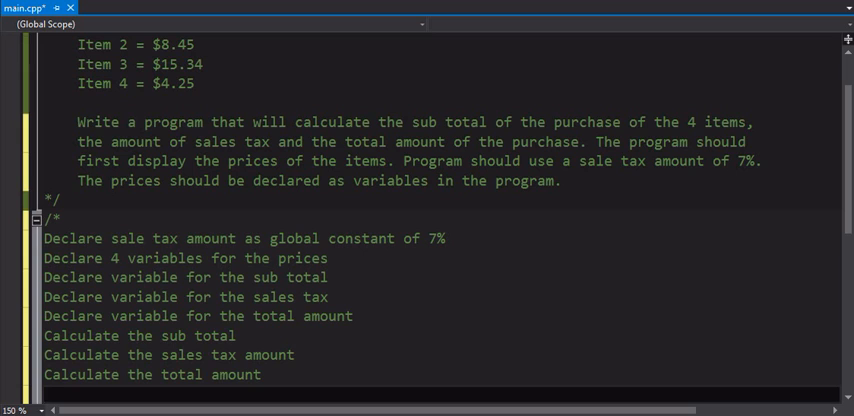
Add pseudocode lines displaying the list of prices for the 4 items and the sub total amount
{"action": "type", "text": "Display the"}
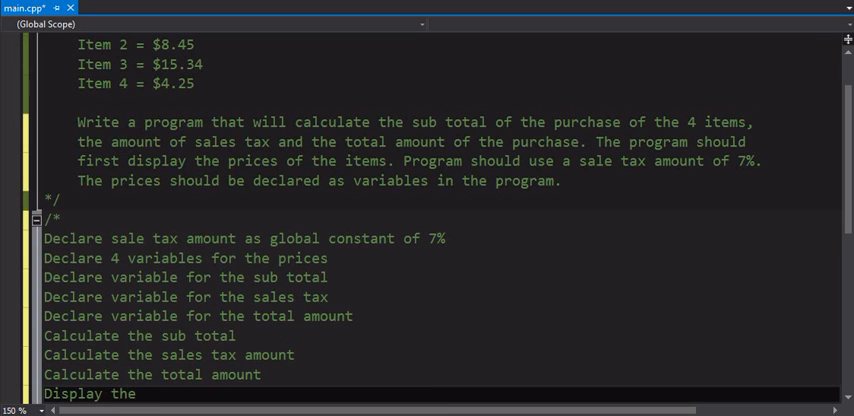
{"action": "type", "text": "list of"}
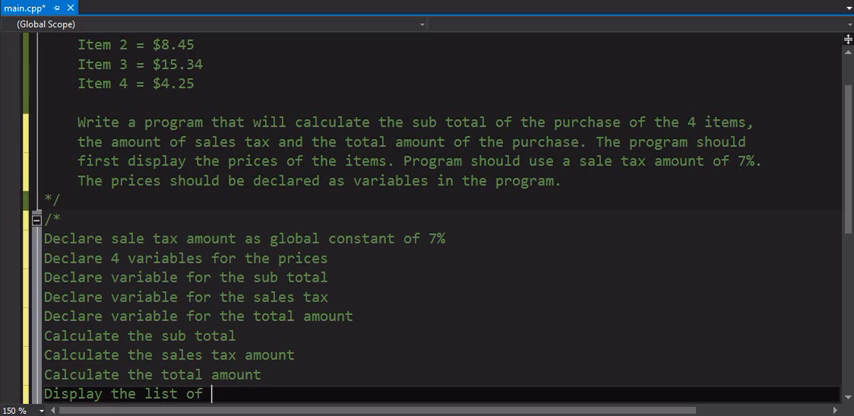
{"action": "type", "text": "pri"}
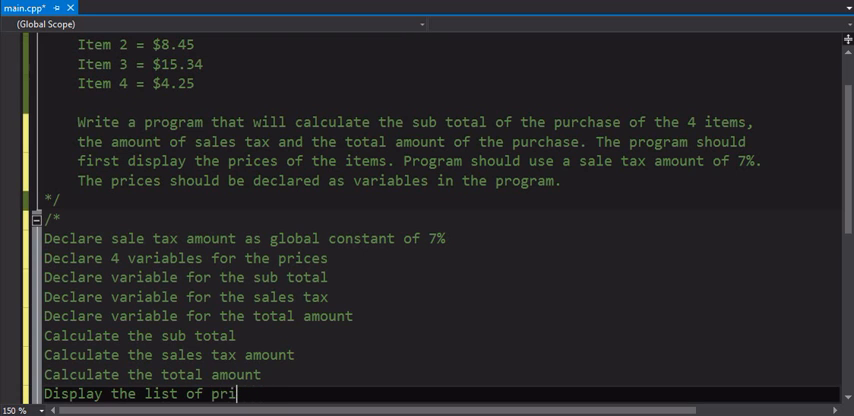
{"action": "type", "text": "ces for the"}
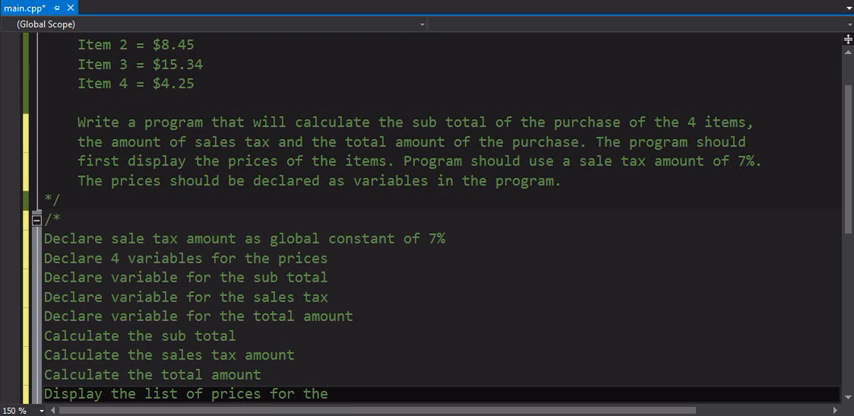
{"action": "type", "text": "4 items"}
{"action": "type", "text": "Di"}
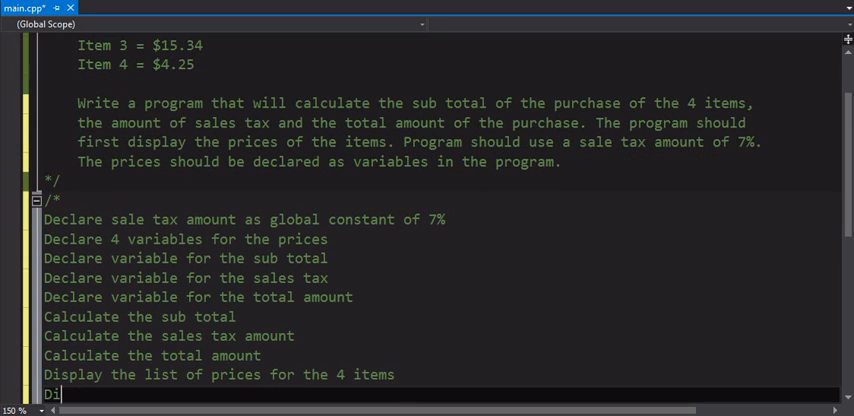
{"action": "type", "text": "splay the sub"}
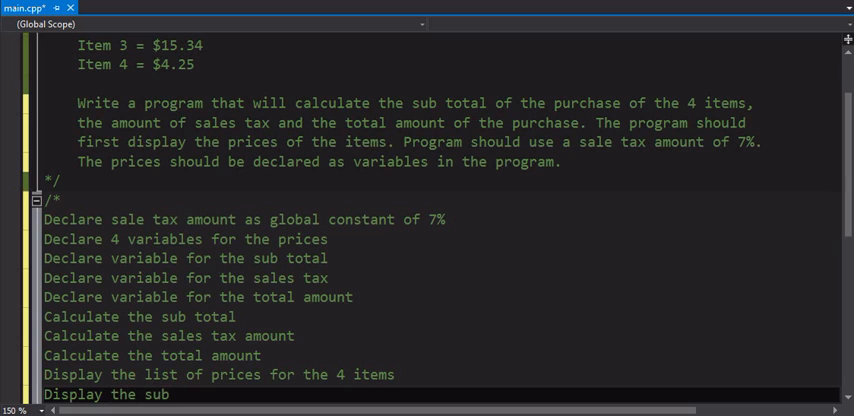
{"action": "type", "text": "total"}
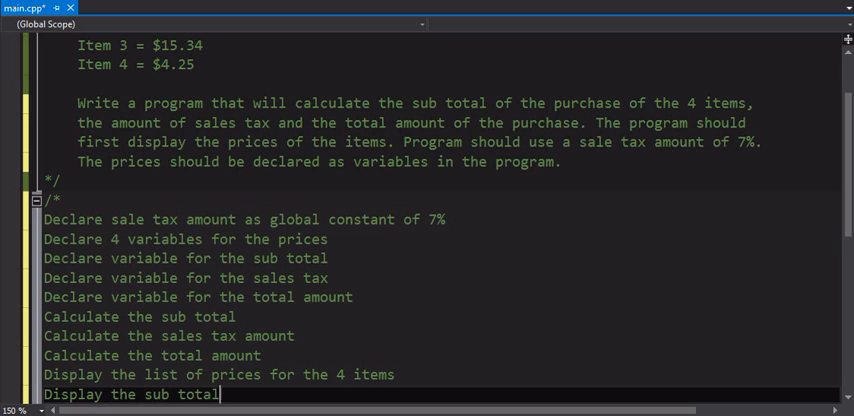
{"action": "type", "text": "amount"}
{"action": "type", "text": "Display"}
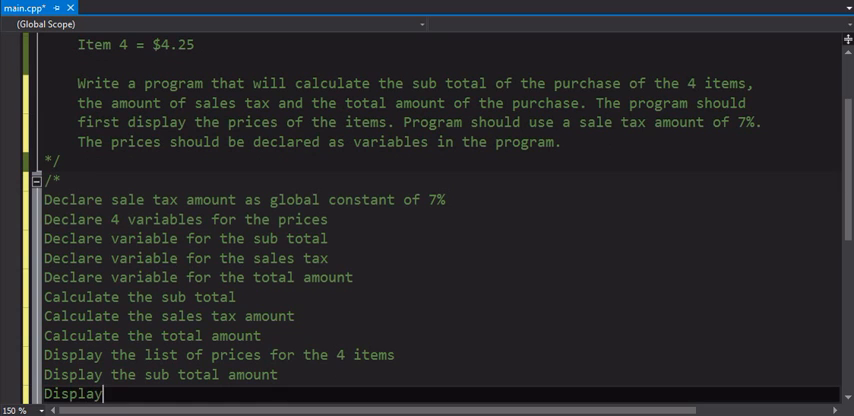
Add pseudocode lines displaying the sales tax amount and the total amount
{"action": "type", "text": "th"}
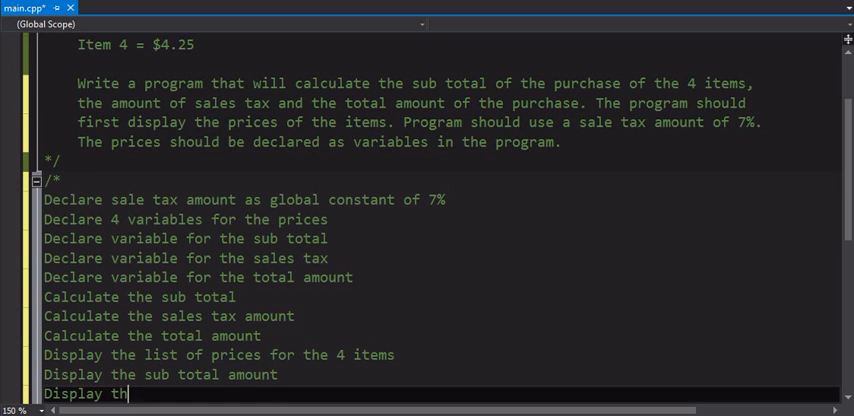
{"action": "type", "text": "e sales"}
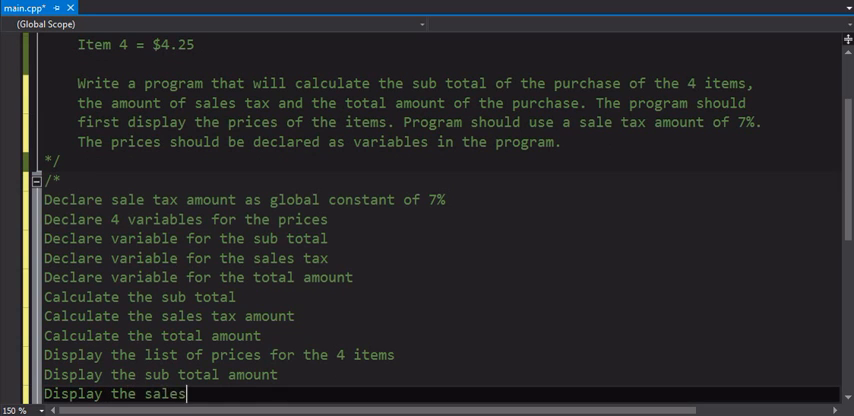
{"action": "type", "text": "tax amount"}
{"action": "type", "text": "Display the tot"}
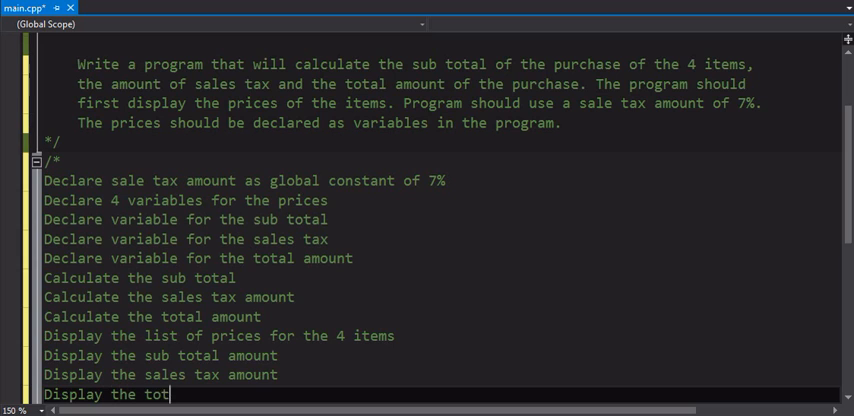
{"action": "type", "text": "al amount"}
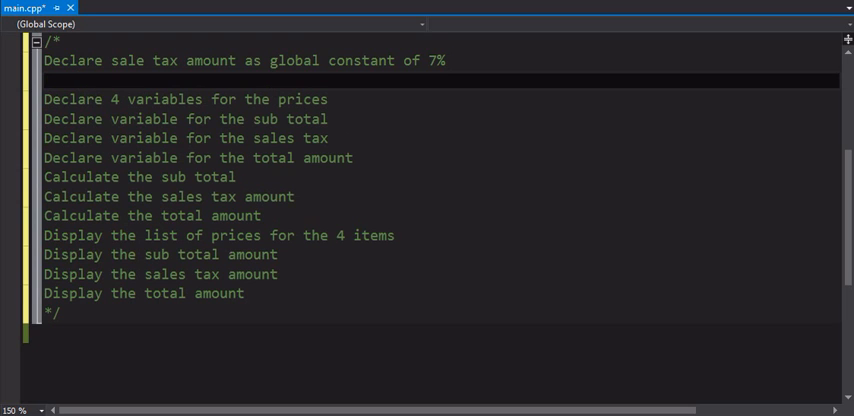
Under the constant step, write 'constant SALES_TAX as double set to 0.07'
{"action": "left_click", "coordinate": [70, 80]}
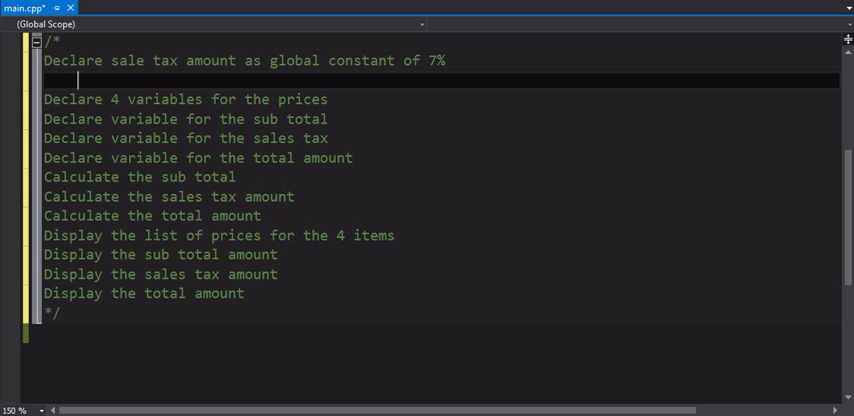
{"action": "type", "text": "constant"}
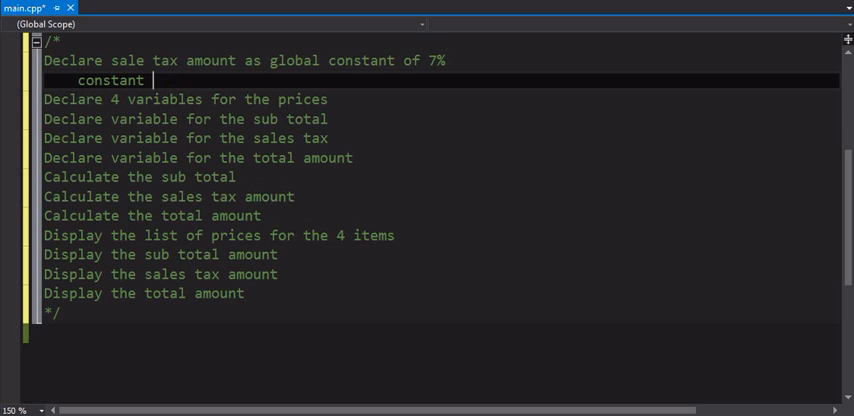
{"action": "type", "text": "SA"}
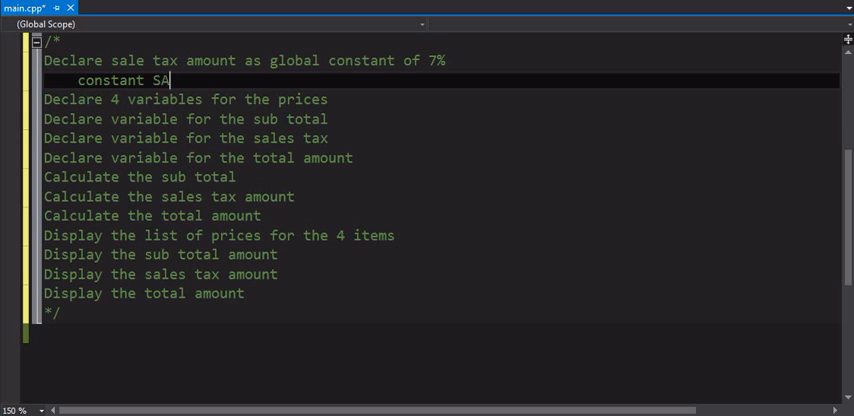
{"action": "type", "text": "LES_T"}
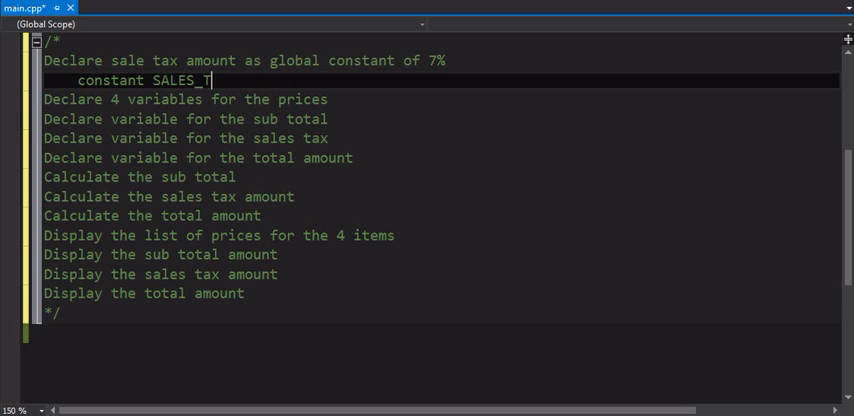
{"action": "type", "text": "AX"}
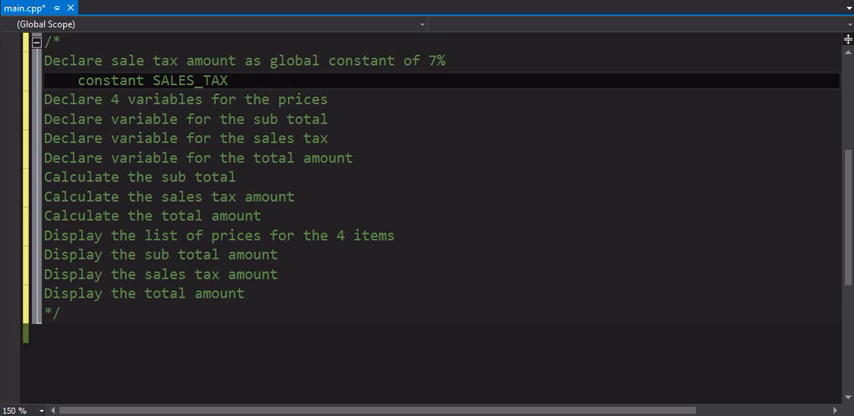
{"action": "type", "text": "as doubl"}
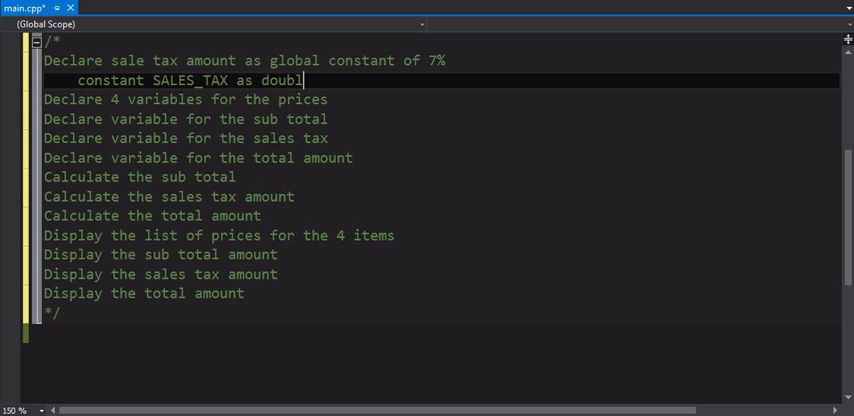
{"action": "type", "text": "e set to 0.07"}
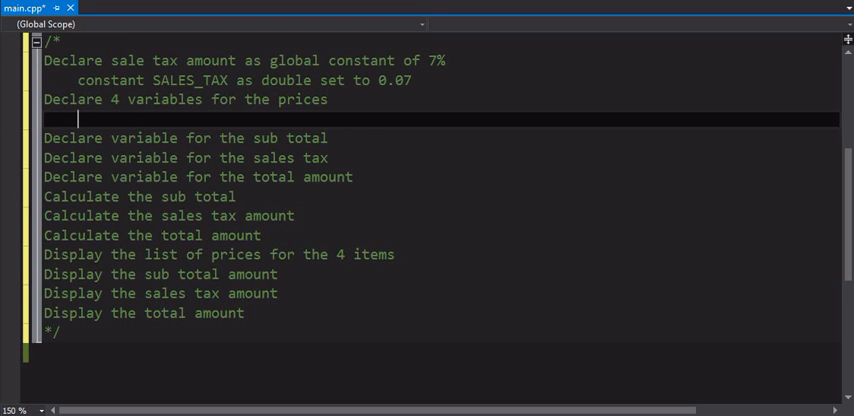
Write 'declare item1 as double set to 10.95' under the four-prices step
{"action": "type", "text": "de"}
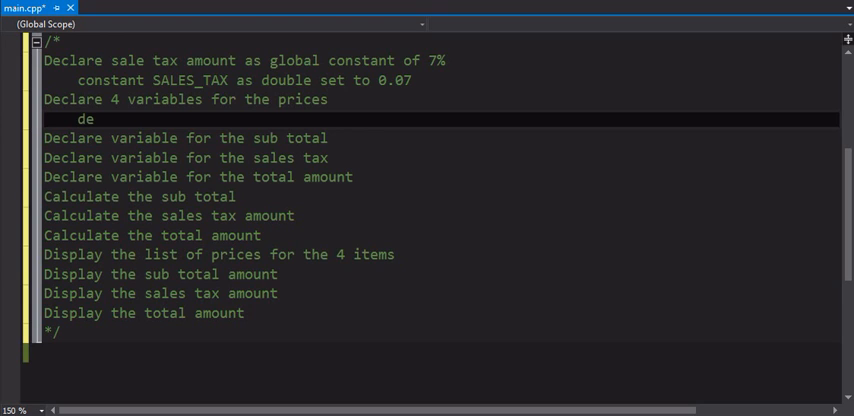
{"action": "type", "text": "clare item1 as"}
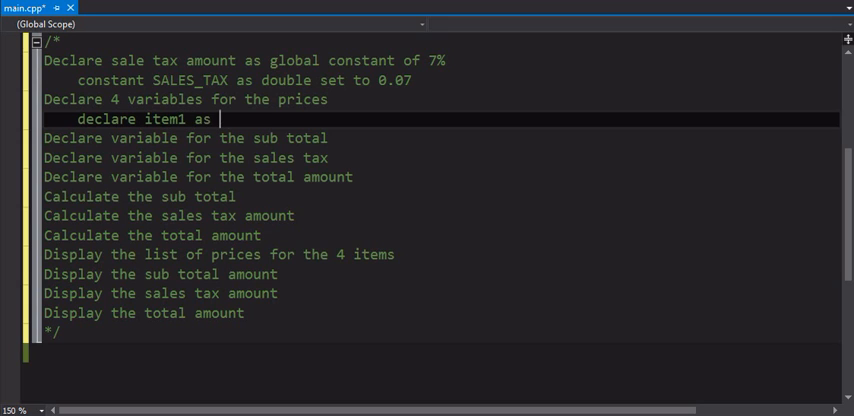
{"action": "type", "text": "double"}
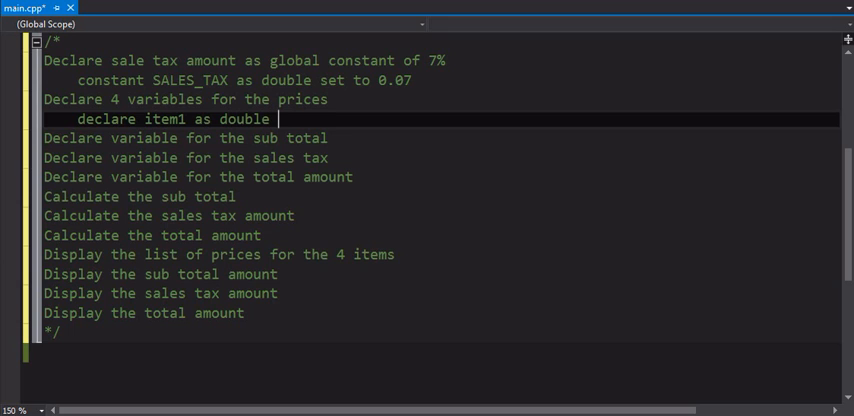
{"action": "type", "text": "set to 10.95"}
{"action": "type", "text": "del"}
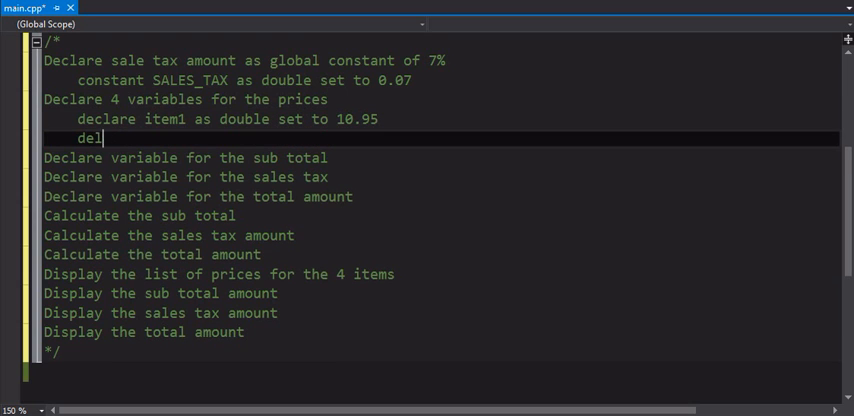
Duplicate the line for item2–item4 set to 8.45, 15.34 and 4.25, removing the extra copy
{"action": "key", "text": "Backspace"}
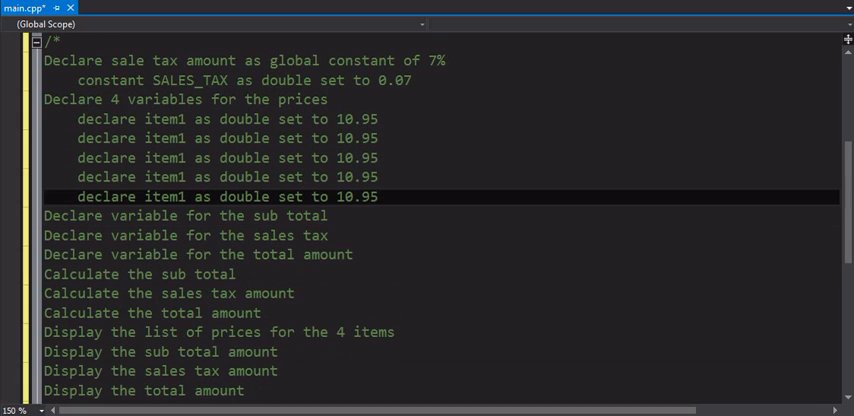
{"action": "left_click_drag", "start_coordinate": [308, 196], "coordinate": [378, 196]}
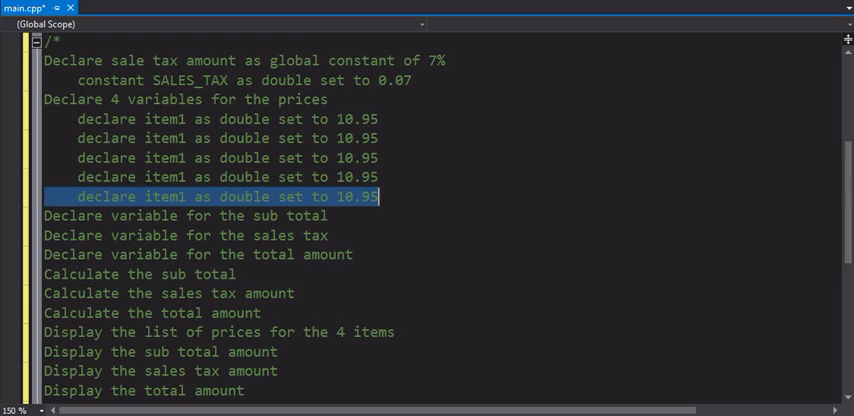
{"action": "key", "text": "Delete"}
{"action": "type", "text": "4"}
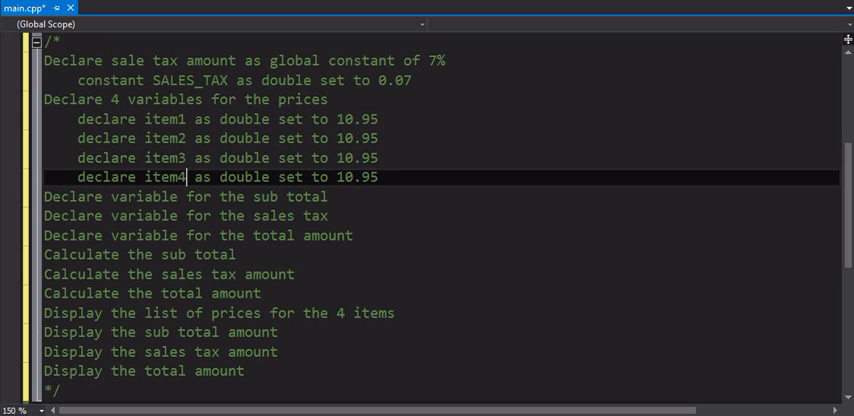
{"action": "left_click", "coordinate": [344, 138]}
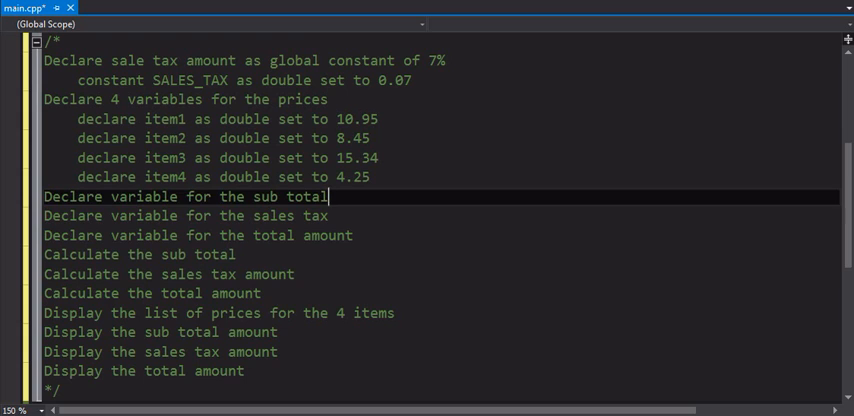
Write 'declare subTotal as double' under the sub total variable step
{"action": "key", "text": "enter"}
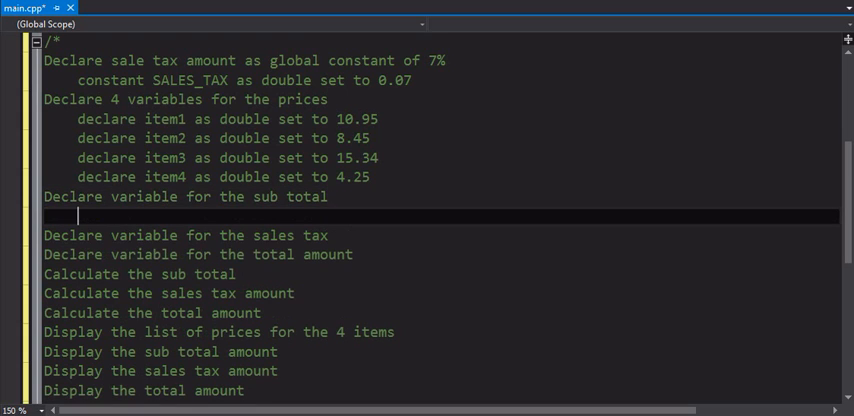
{"action": "type", "text": "declare"}
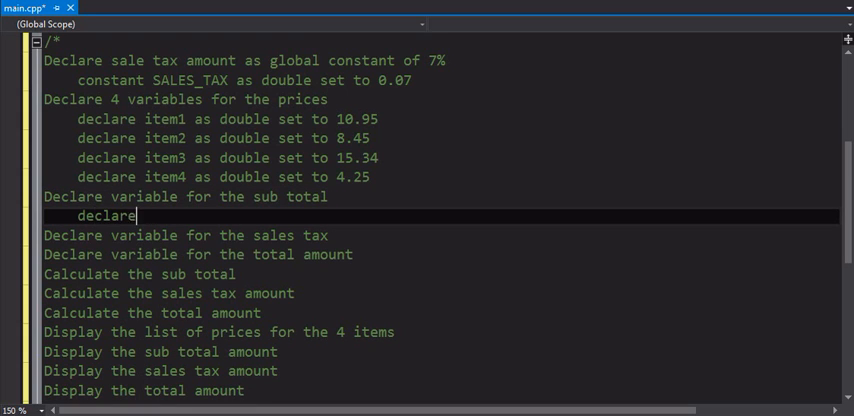
{"action": "type", "text": "subT"}
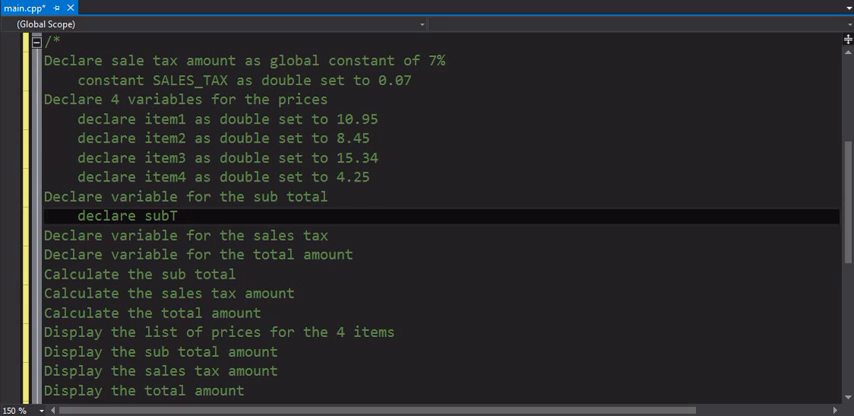
{"action": "type", "text": "otal as double"}
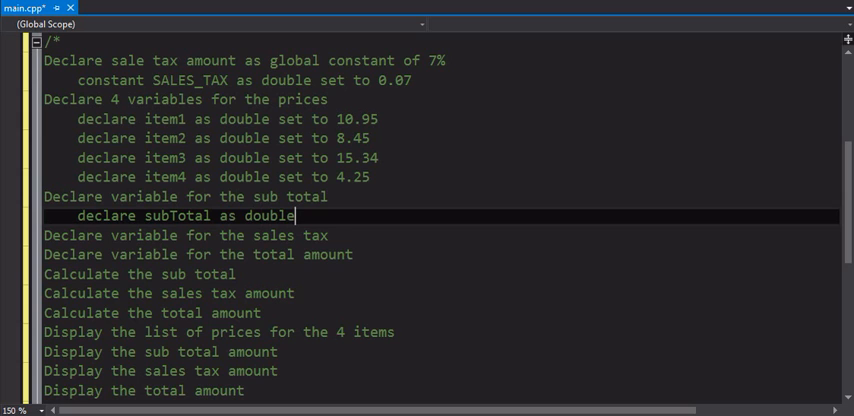
Write 'declare salesTax as double' and 'declare total as double' under their steps
{"action": "type", "text": "declare"}
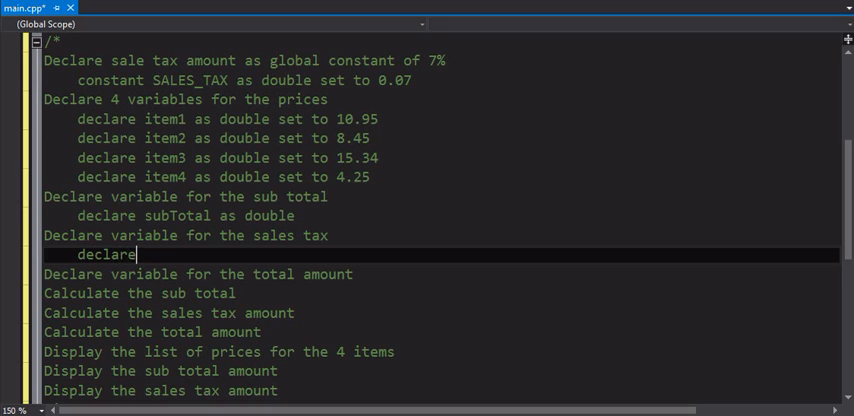
{"action": "type", "text": "sa"}
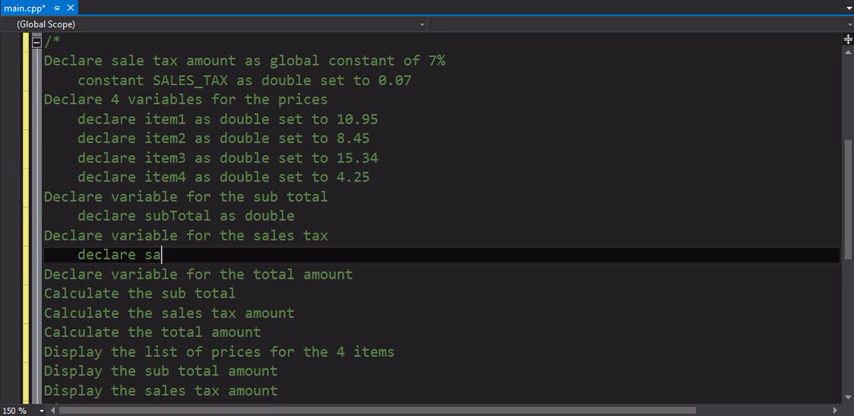
{"action": "type", "text": "lesTax as double"}
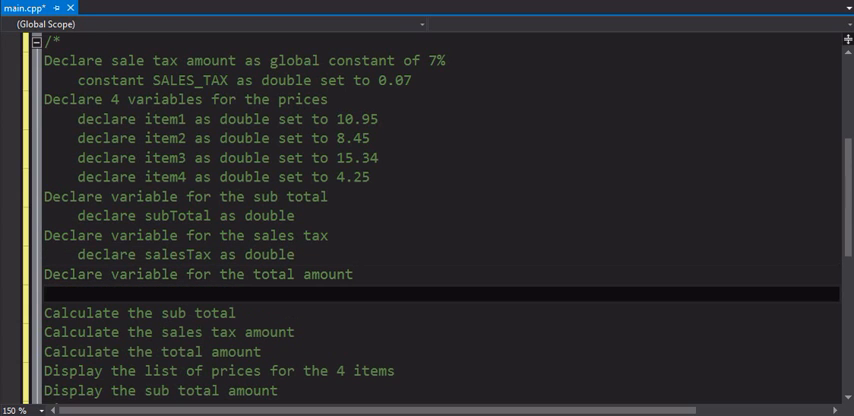
{"action": "type", "text": "declare total as double"}
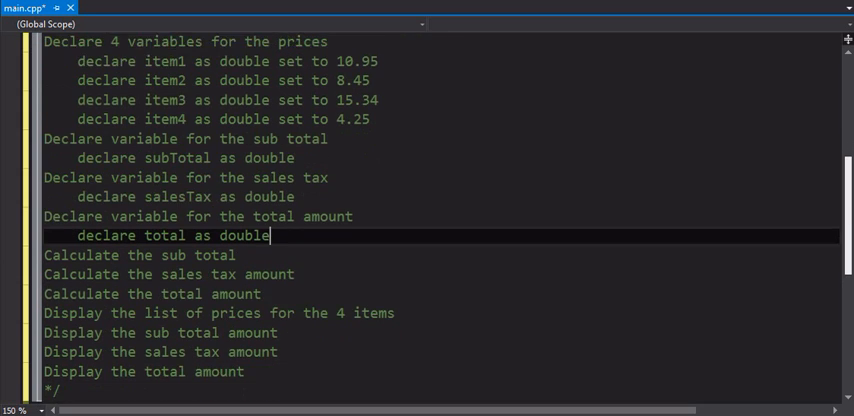
{"action": "scroll", "scroll_direction": "down", "scroll_amount": 3}
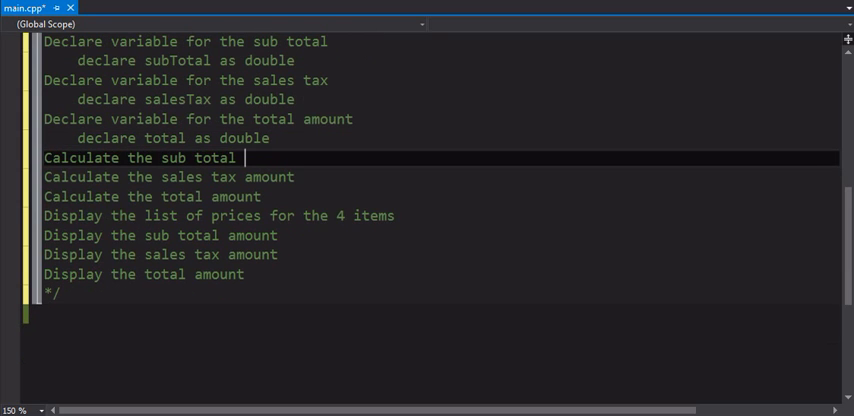
Write 'subTotal = item1 + item2 + item3 + item4' under the sub total calculation step
{"action": "key", "text": "enter"}
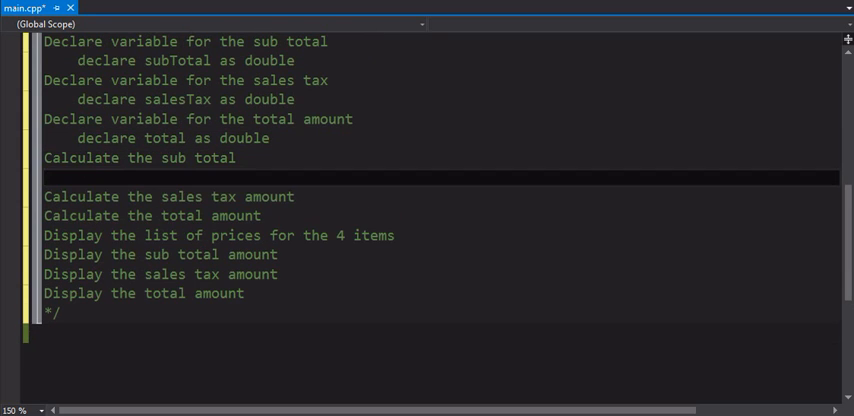
{"action": "type", "text": "subTotal = item1"}
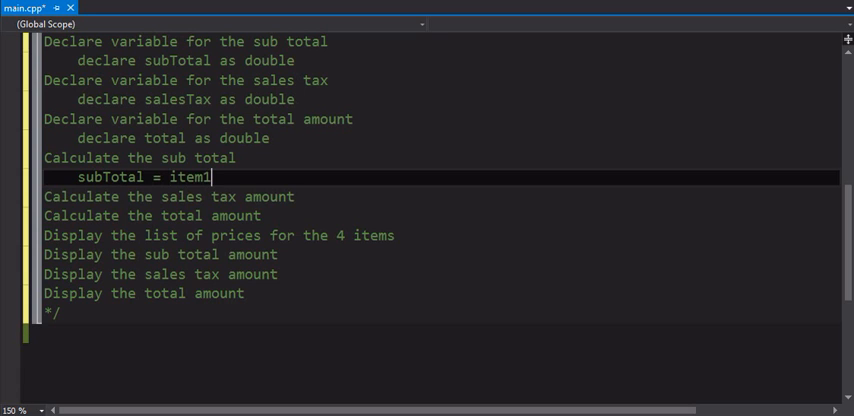
{"action": "type", "text": "+ item2"}
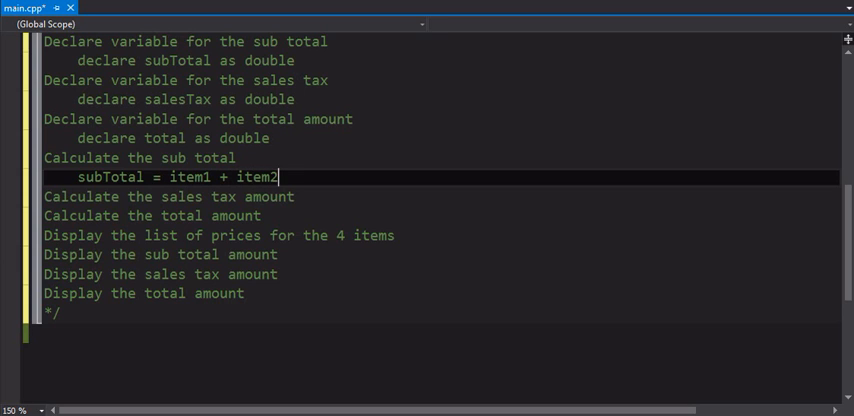
{"action": "type", "text": "+ item3"}
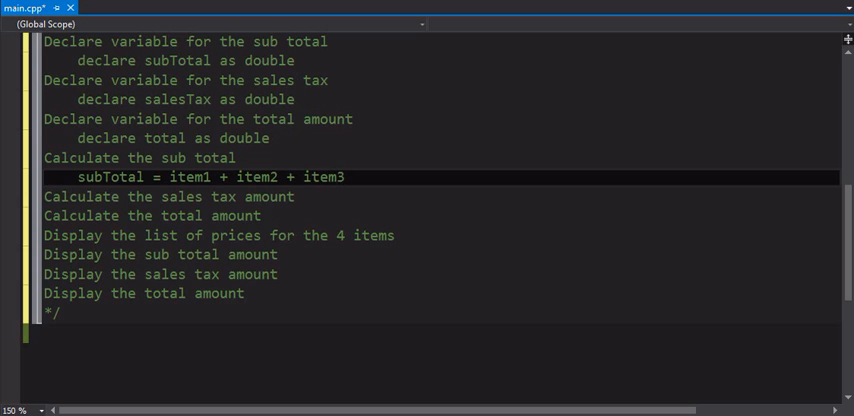
{"action": "type", "text": "+ item4"}
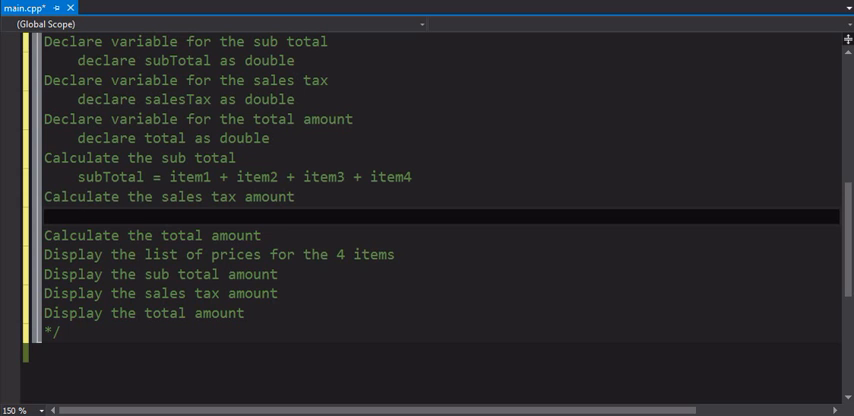
Write 'salesTax = subTotal * SALES_TAX' under the sales tax calculation step
{"action": "type", "text": "sales"}
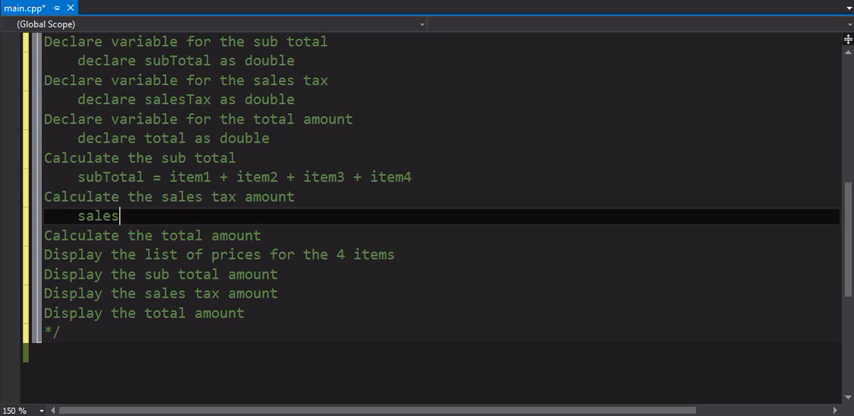
{"action": "type", "text": "Tax ="}
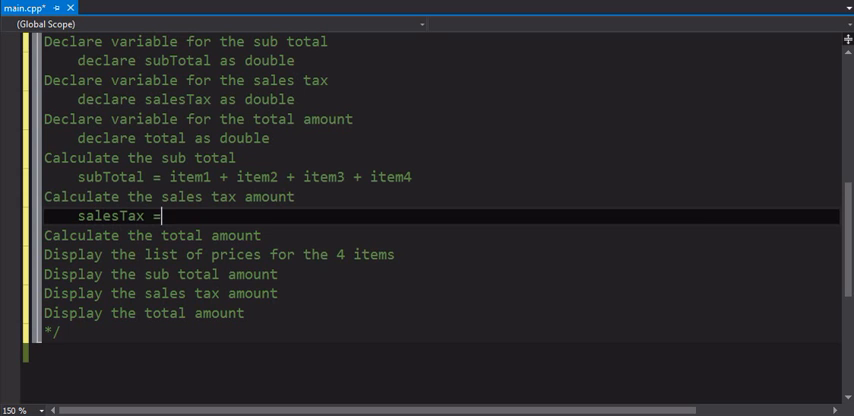
{"action": "type", "text": "subTot"}
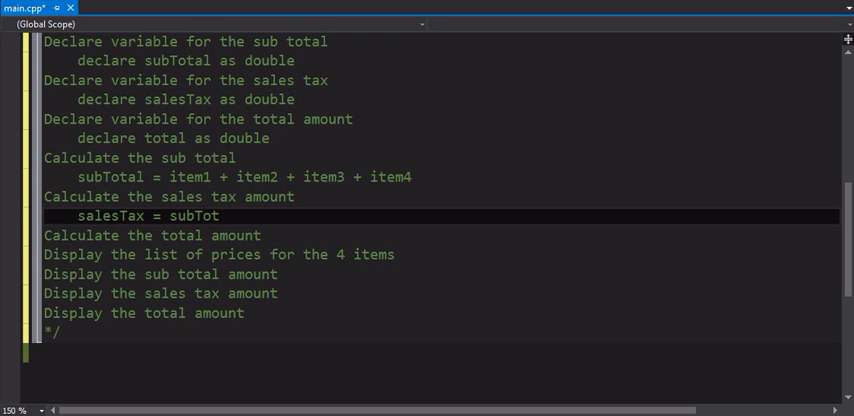
{"action": "type", "text": "al *"}
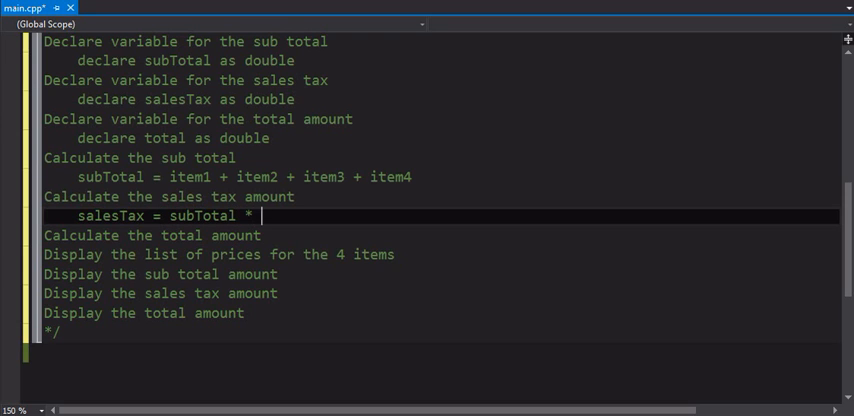
{"action": "type", "text": "SALES"}
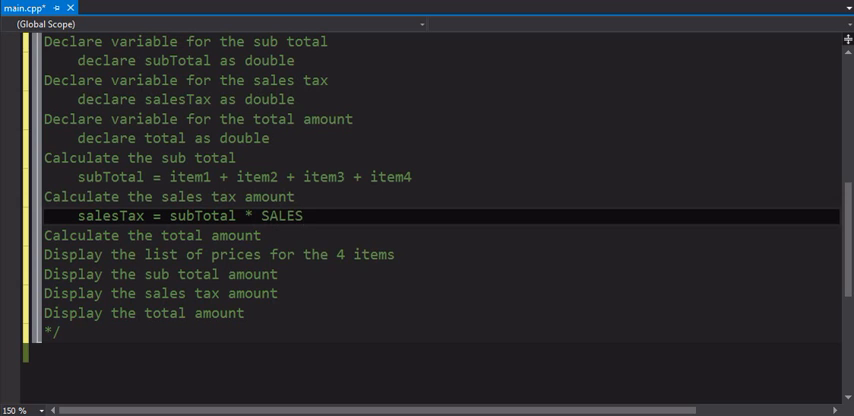
{"action": "type", "text": "_TAX"}
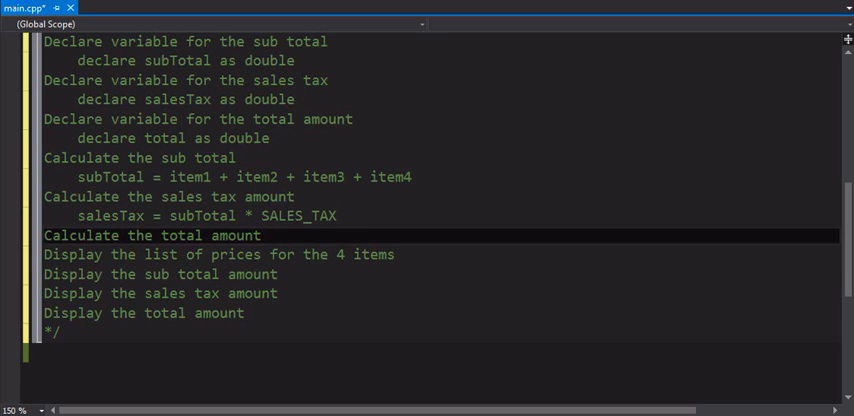
Write 'total = subTotal + salesTax' under the total amount calculation step
{"action": "key", "text": "enter"}
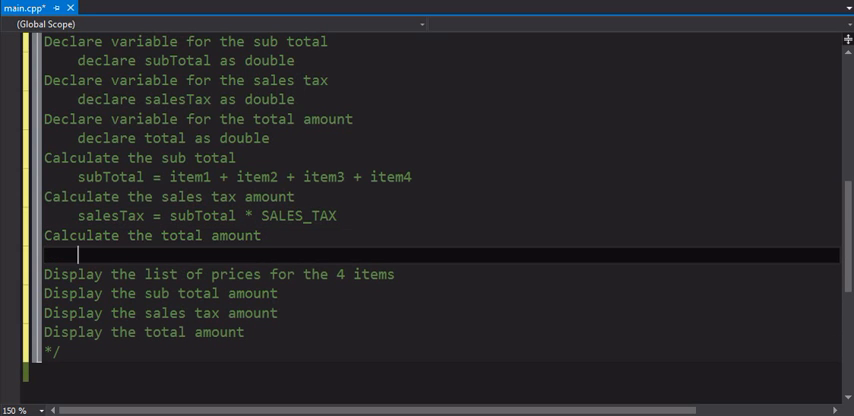
{"action": "type", "text": "total"}
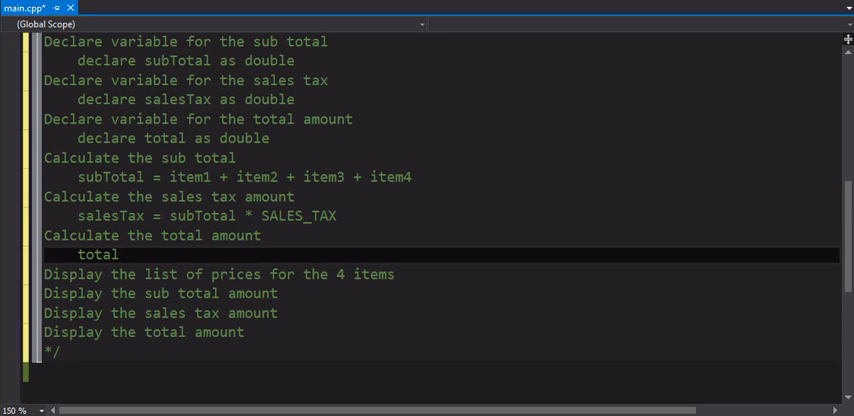
{"action": "type", "text": "= subTotal + sales"}
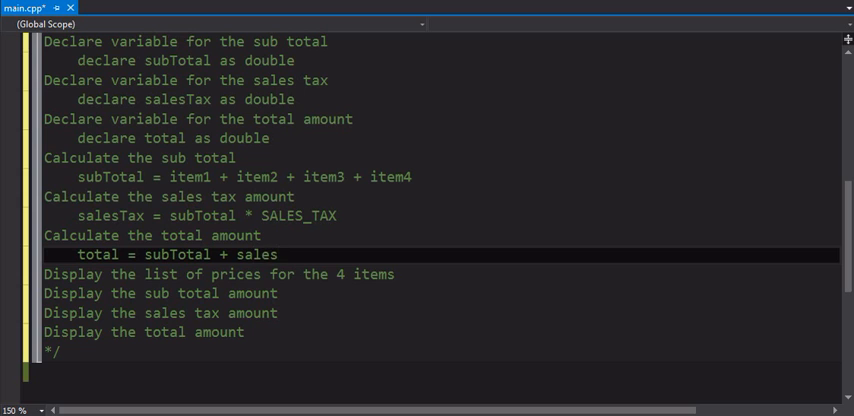
{"action": "type", "text": "Tax"}
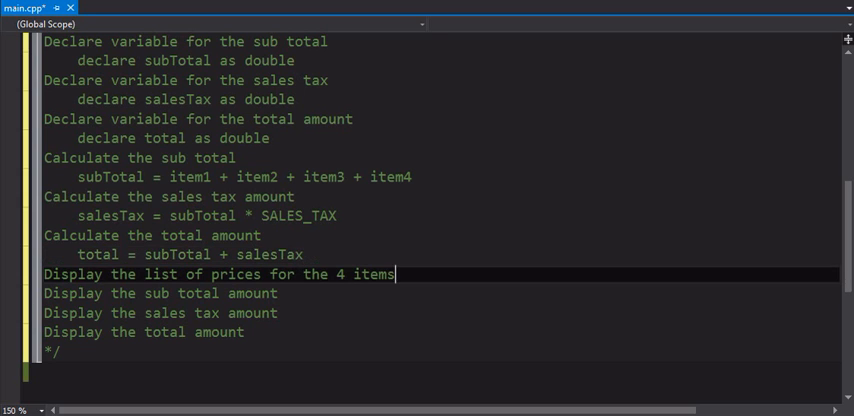
Write 'cout "Price 1 is $" and cout the variable item1' and duplicate it for the other items
{"action": "key", "text": "Enter"}
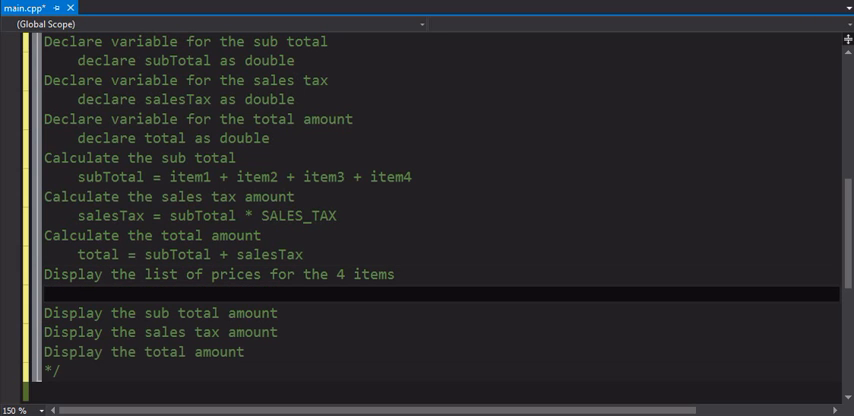
{"action": "left_click", "coordinate": [78, 294]}
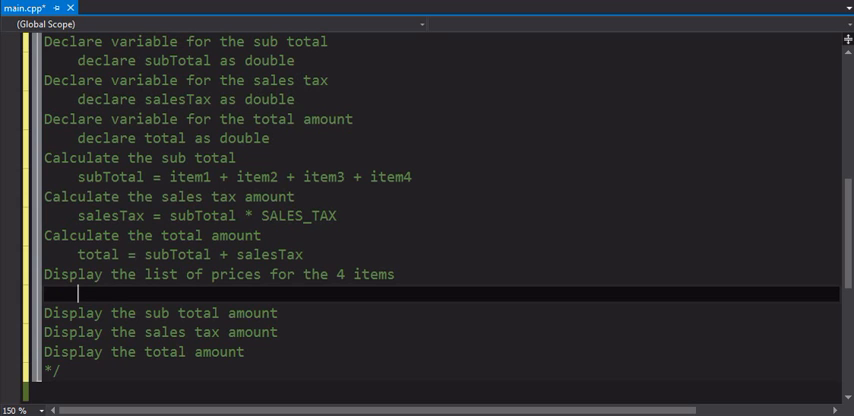
{"action": "type", "text": "cout \""}
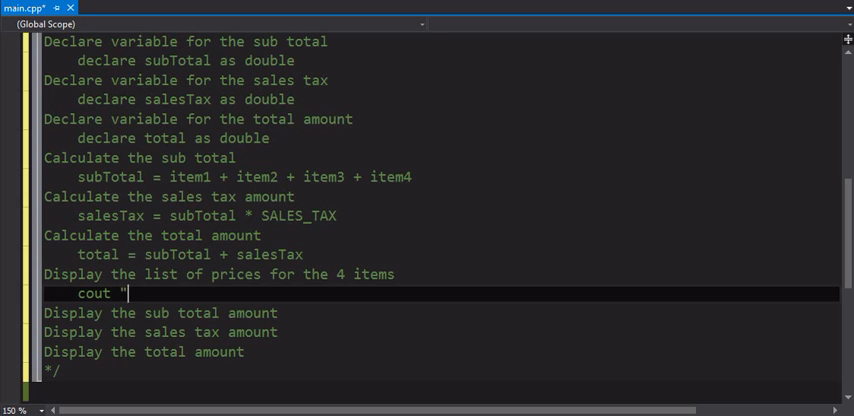
{"action": "type", "text": "Price for item"}
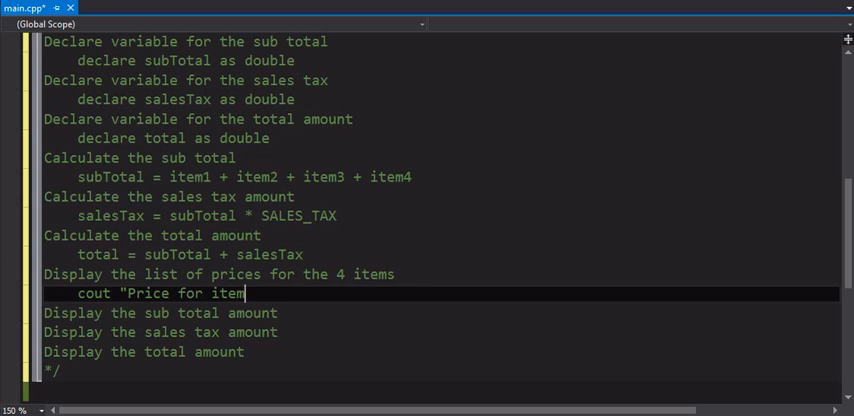
{"action": "type", "text": "1 is"}
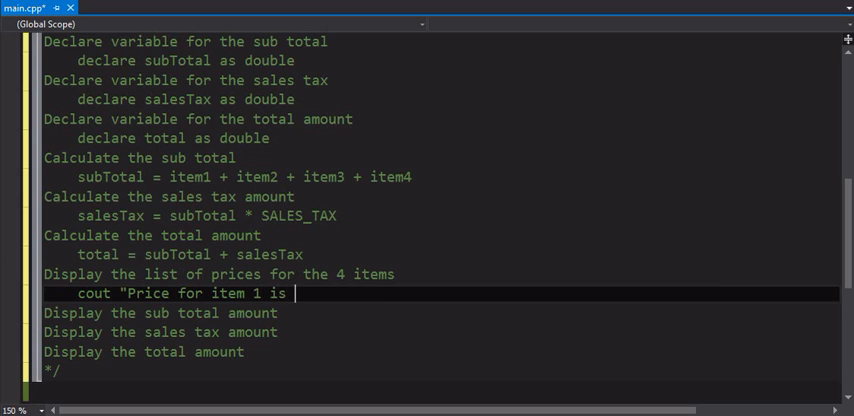
{"action": "type", "text": "\""}
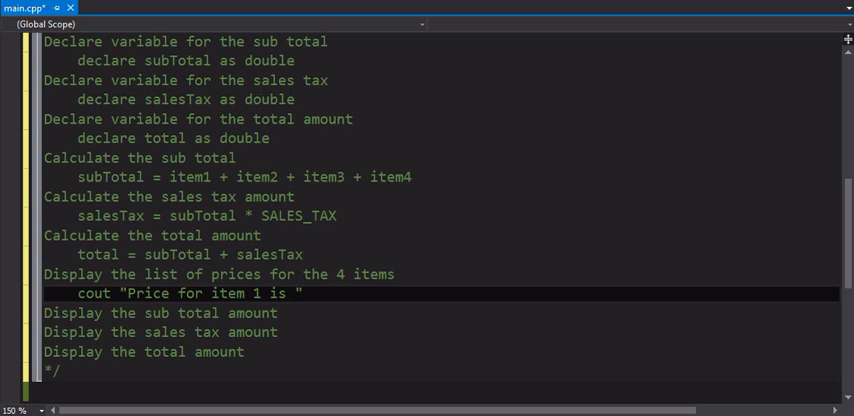
{"action": "type", "text": "$"}
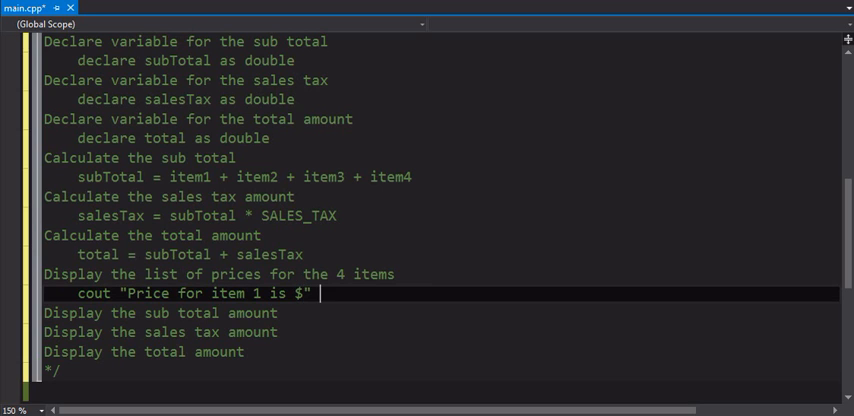
{"action": "type", "text": "and cout the vari"}
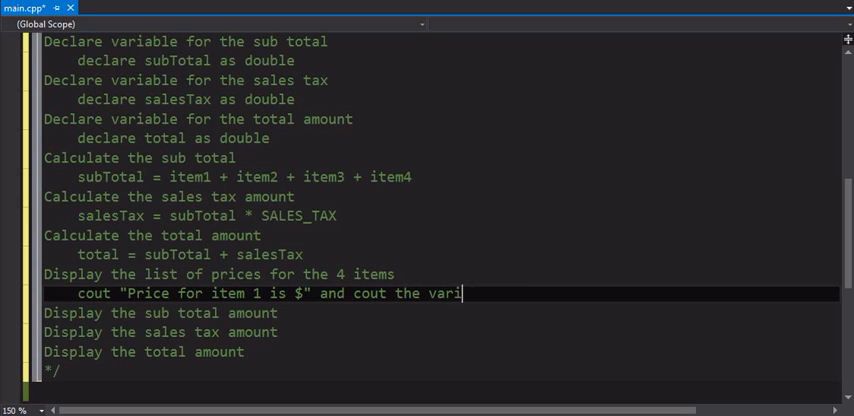
{"action": "type", "text": "able item1"}
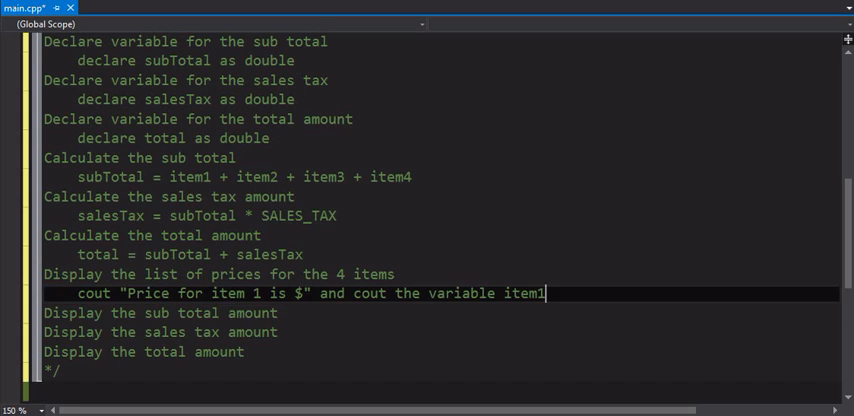
{"action": "key", "text": "Enter"}
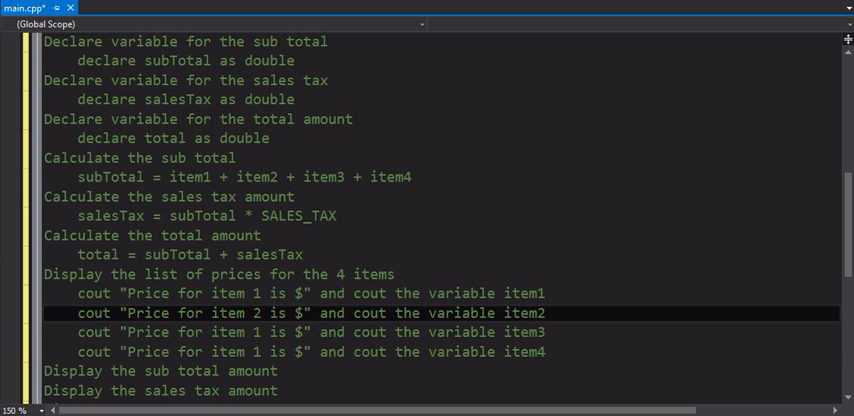
{"action": "left_click", "coordinate": [260, 332]}
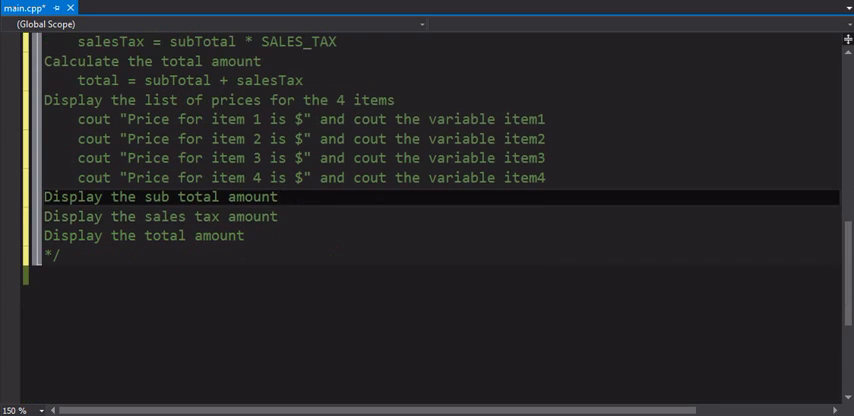
Under the sub total display step, write the cout line "Your sub total is $" with subTotal
{"action": "key", "text": "Enter"}
{"action": "type", "text": "cout"}
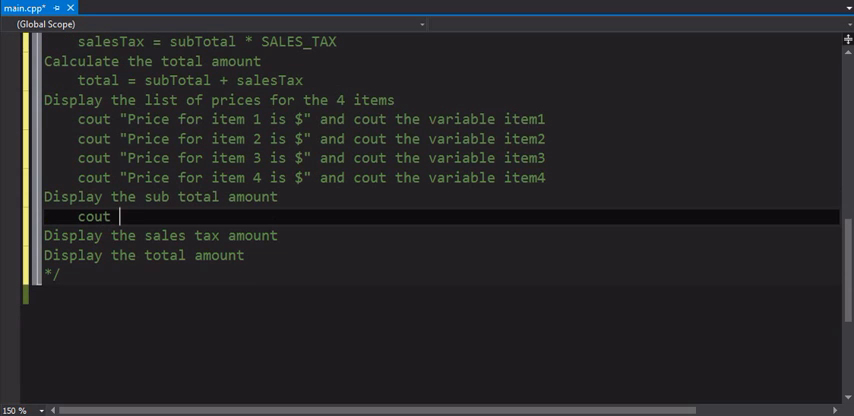
{"action": "type", "text": "\"Your sub total is"}
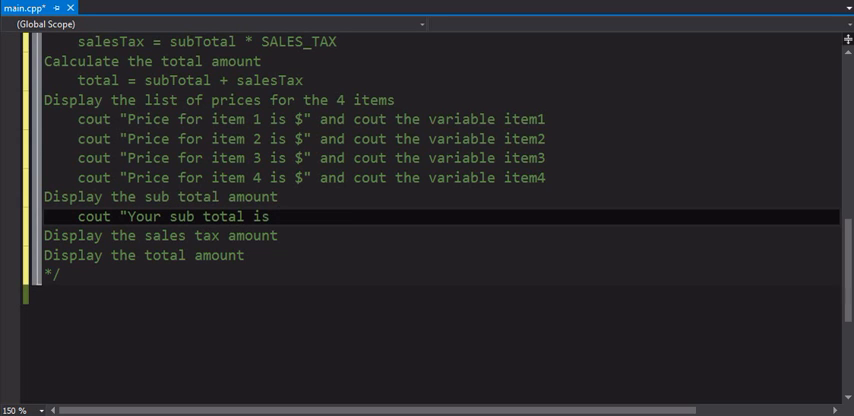
{"action": "type", "text": "$\""}
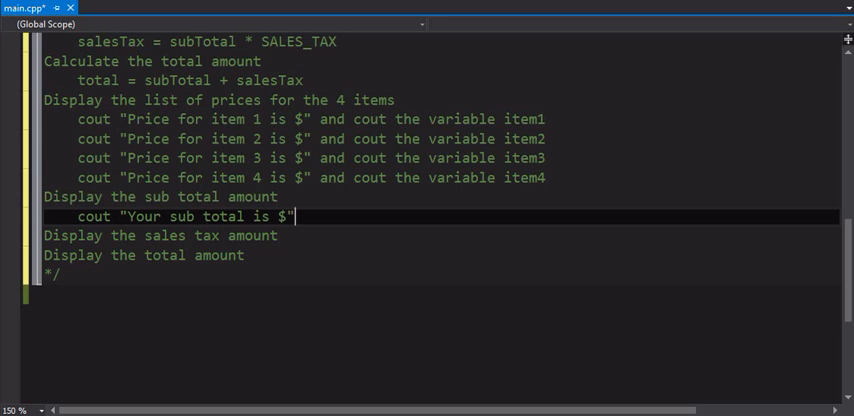
{"action": "type", "text": "and cout the variable"}
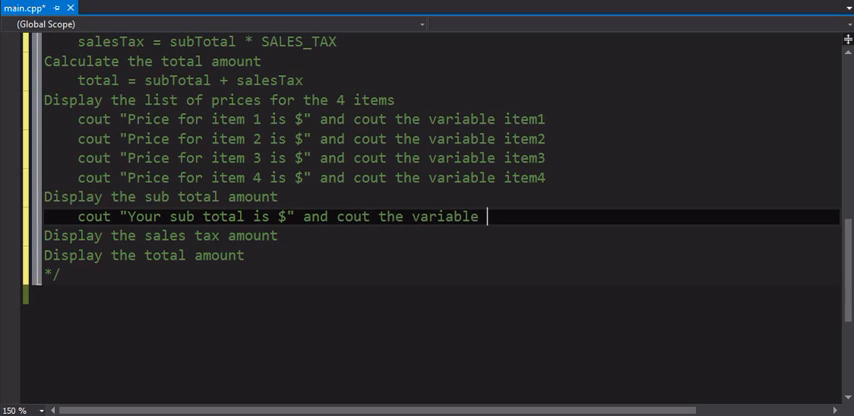
{"action": "type", "text": "sut"}
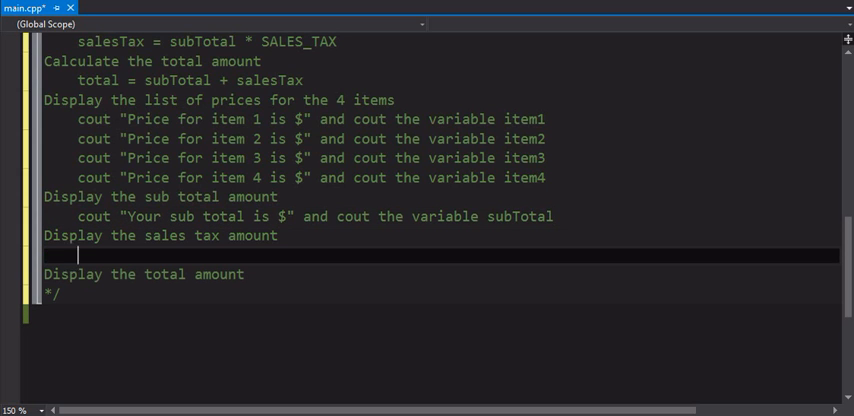
Write 'cout "The sales tax amount is $" also cout variable salesTax' under its display step
{"action": "type", "text": "cout"}
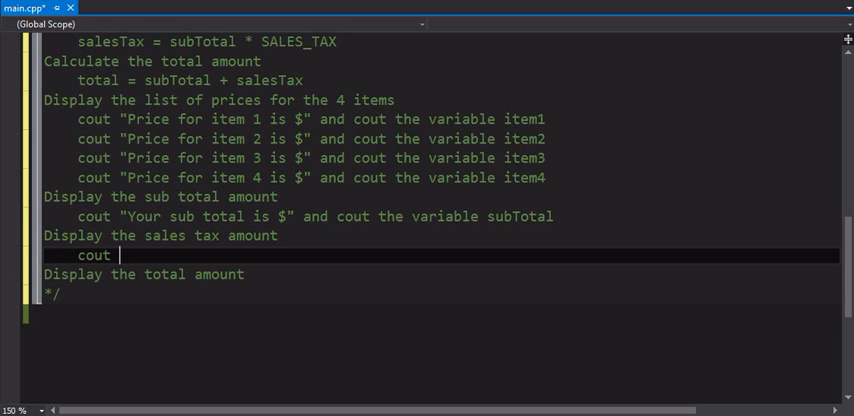
{"action": "type", "text": "\""}
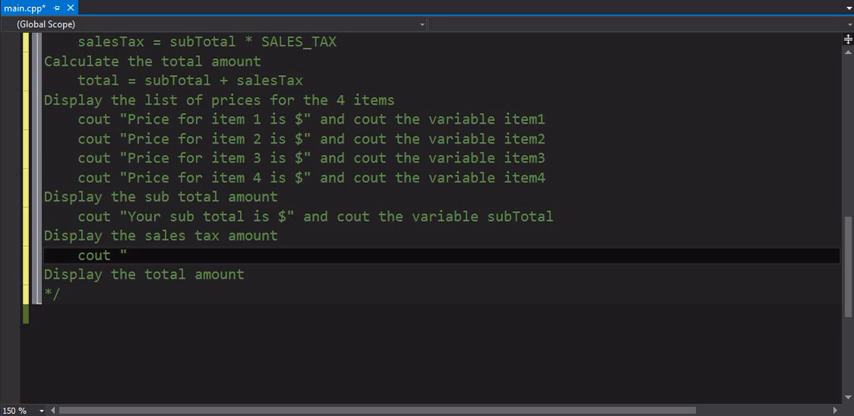
{"action": "type", "text": "The sa"}
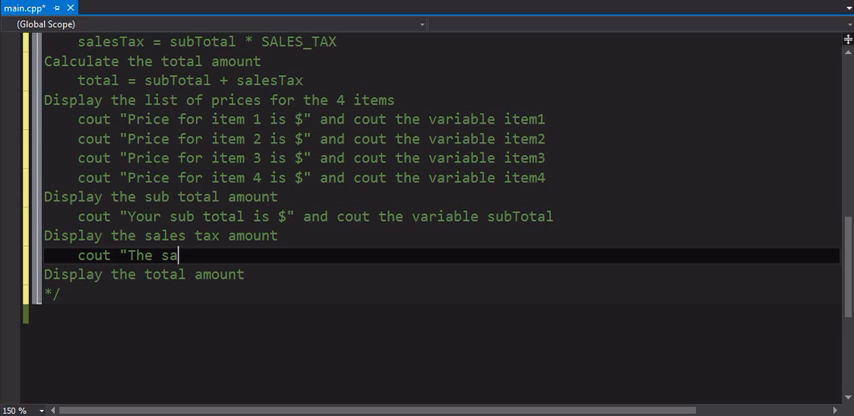
{"action": "type", "text": "les tax"}
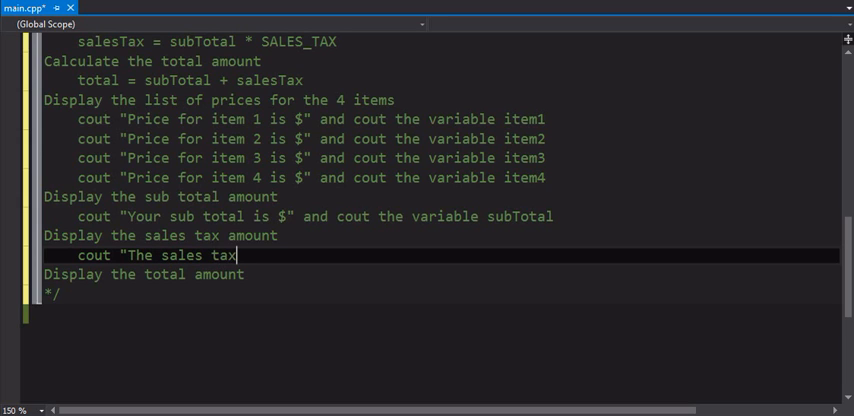
{"action": "type", "text": "amount"}
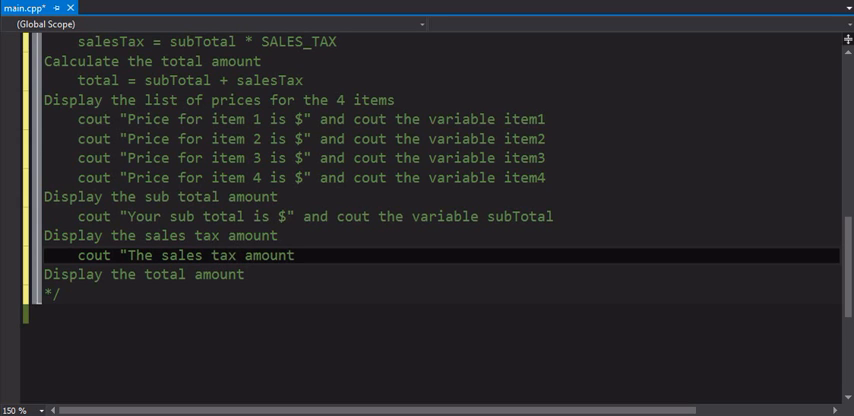
{"action": "type", "text": "is"}
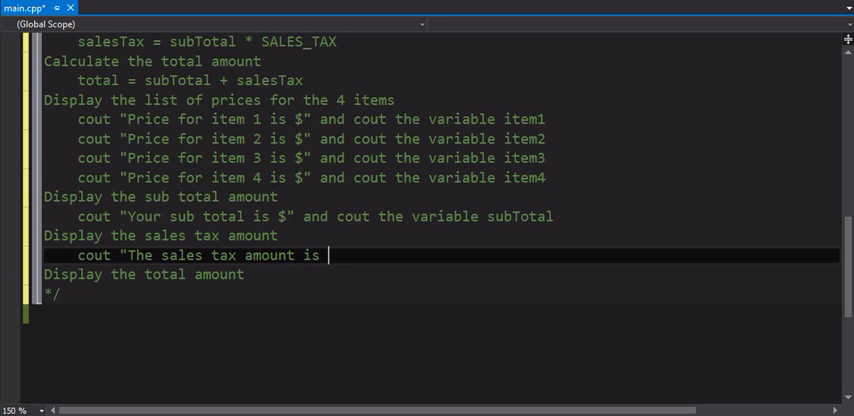
{"action": "type", "text": "$\" also"}
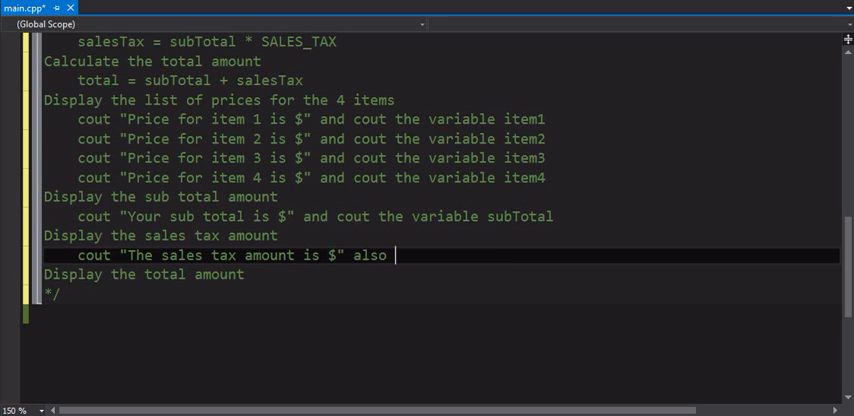
{"action": "type", "text": "cout the"}
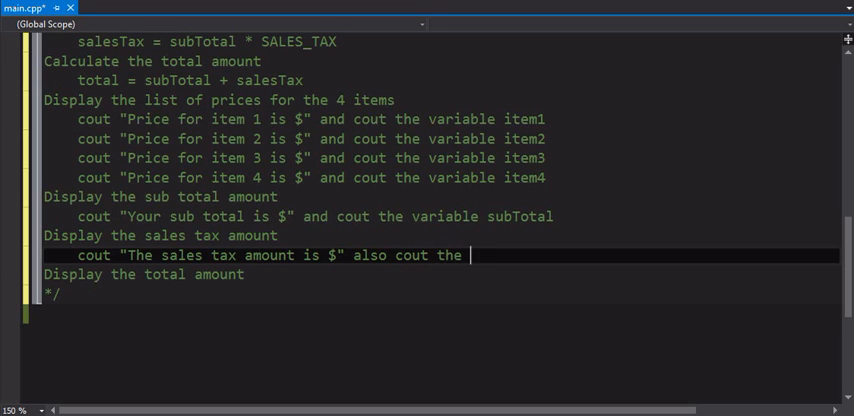
{"action": "type", "text": "variable"}
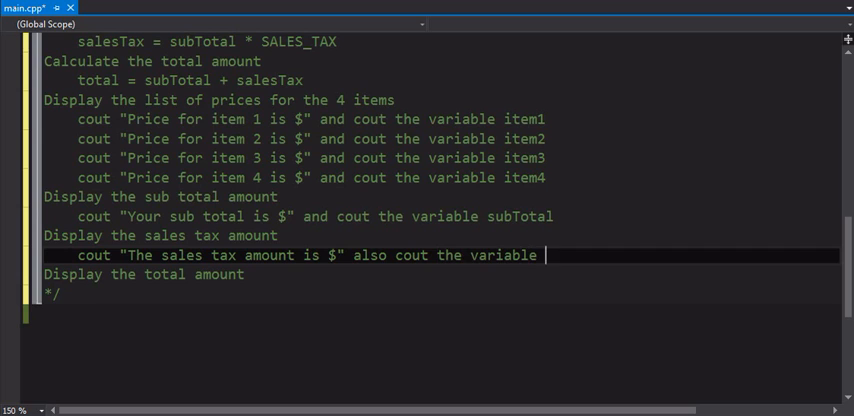
{"action": "type", "text": "sale"}
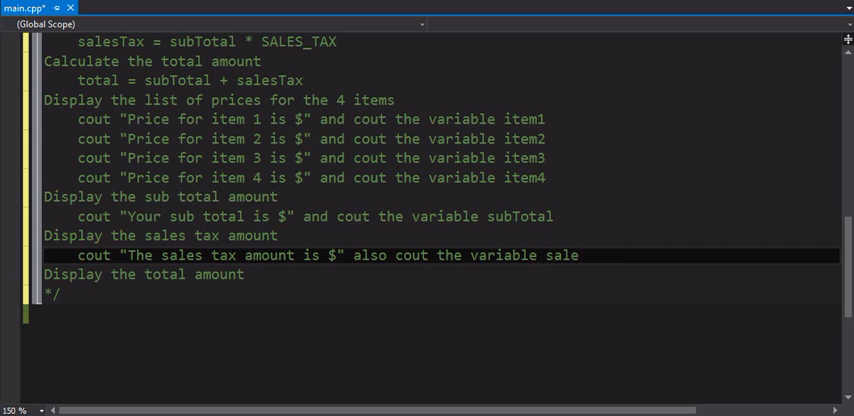
{"action": "type", "text": "sTax"}
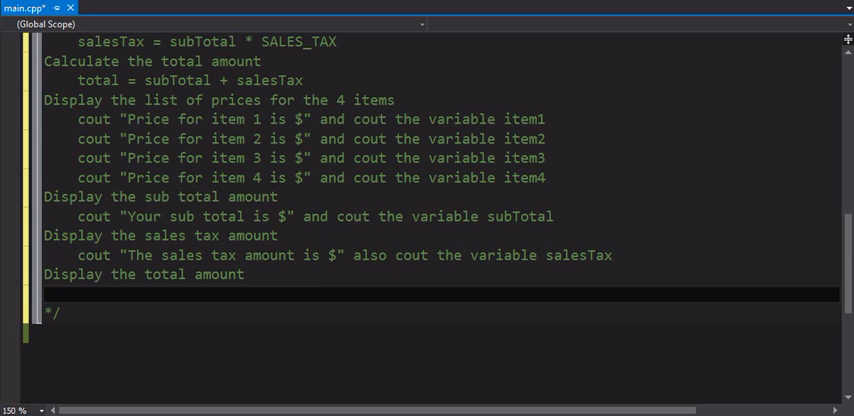
Write 'cout "Your total purchase is $" ... the variable total', fixing the mistyped word
{"action": "type", "text": "cout"}
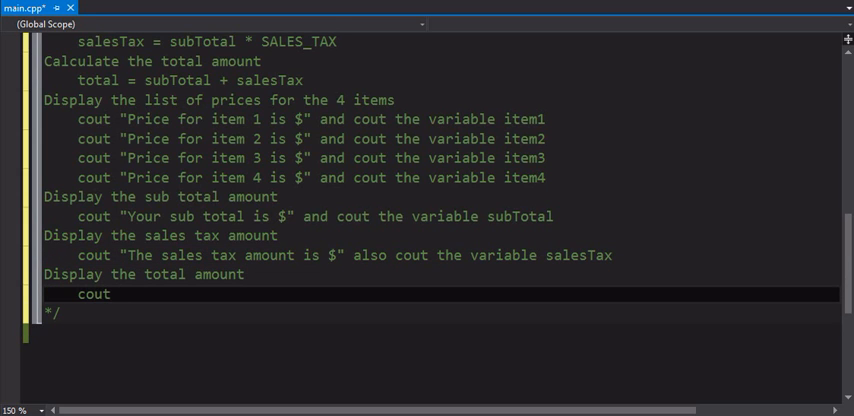
{"action": "type", "text": "\""}
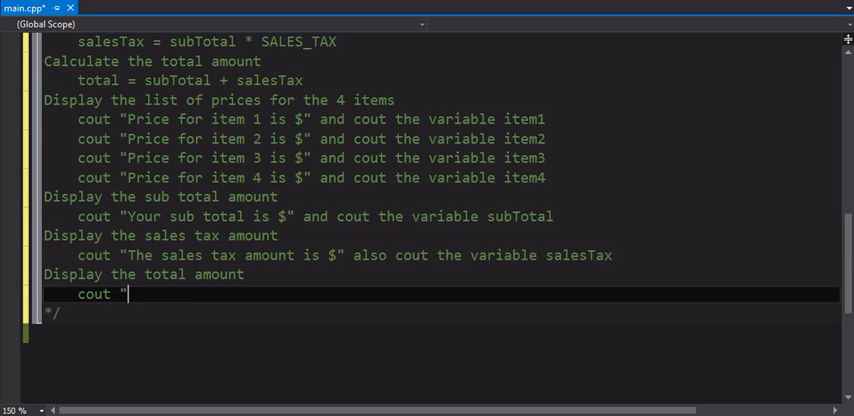
{"action": "type", "text": "Your total"}
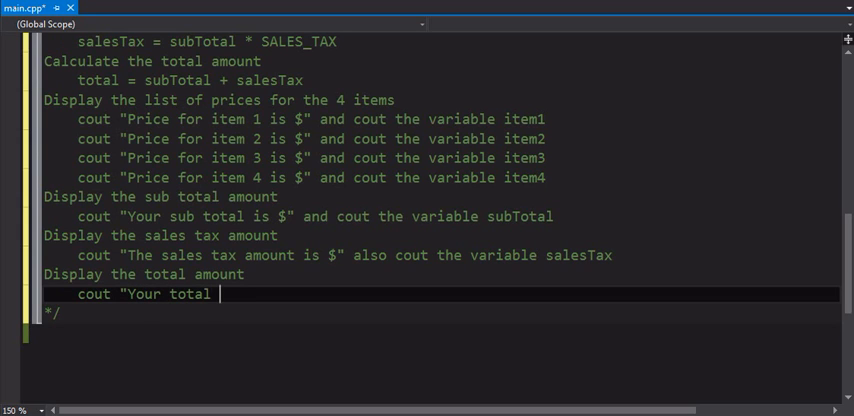
{"action": "type", "text": "purchase is"}
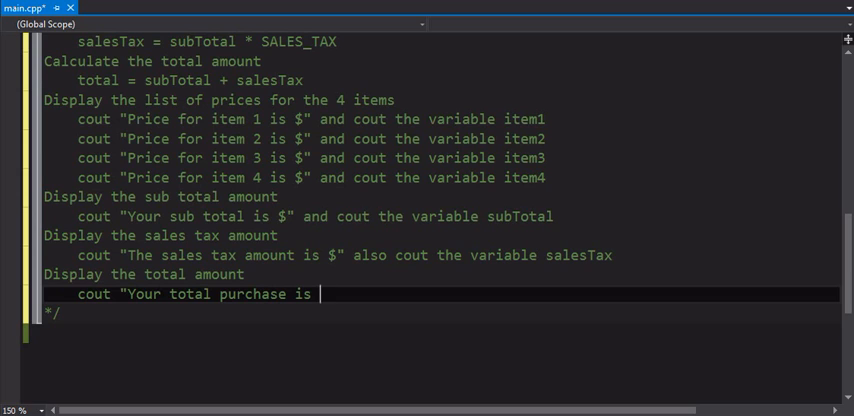
{"action": "type", "text": "$"}
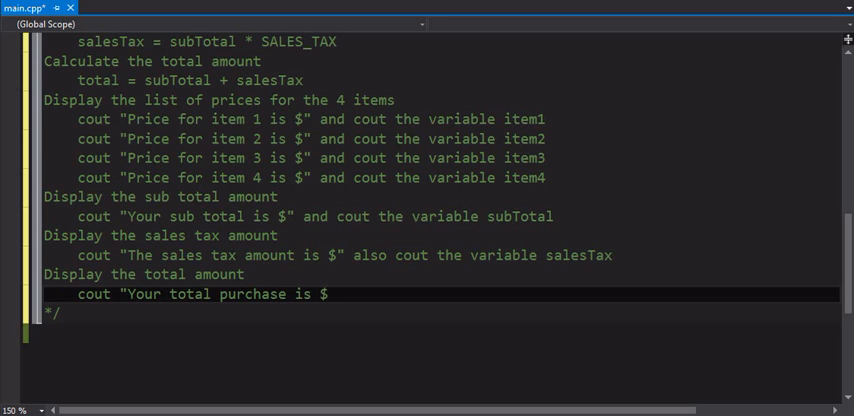
{"action": "type", "text": "al"}
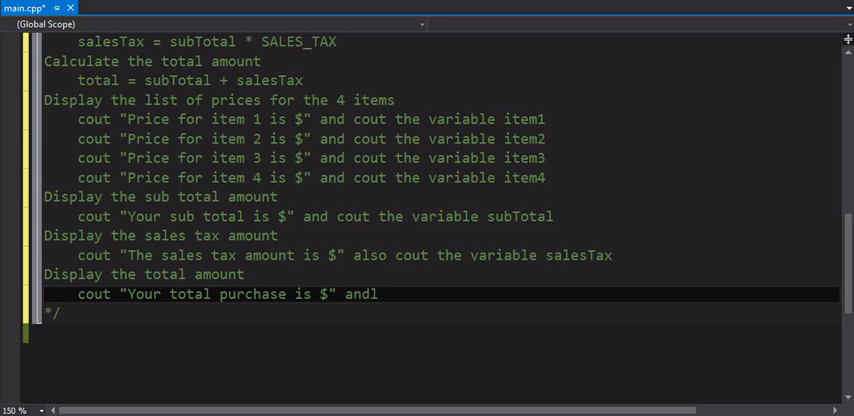
{"action": "key", "text": "Backspace"}
{"action": "type", "text": "so cout "}
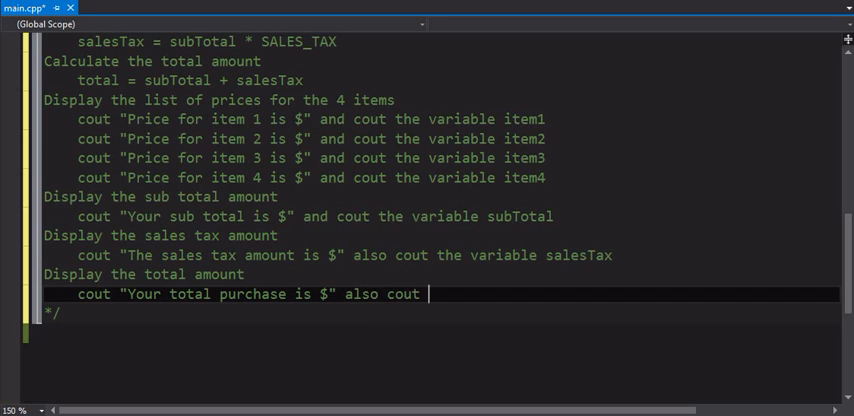
{"action": "type", "text": "the variable total"}
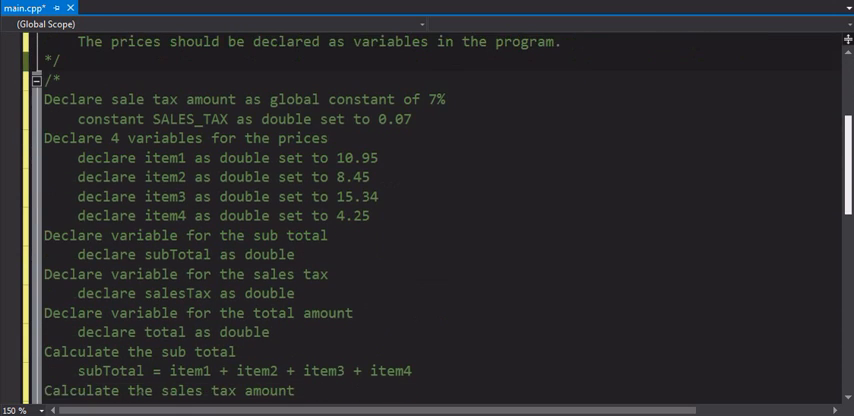
Scroll down past the closing */ to leave a blank line below the comment block
{"action": "scroll", "scroll_direction": "down", "scroll_amount": 3}
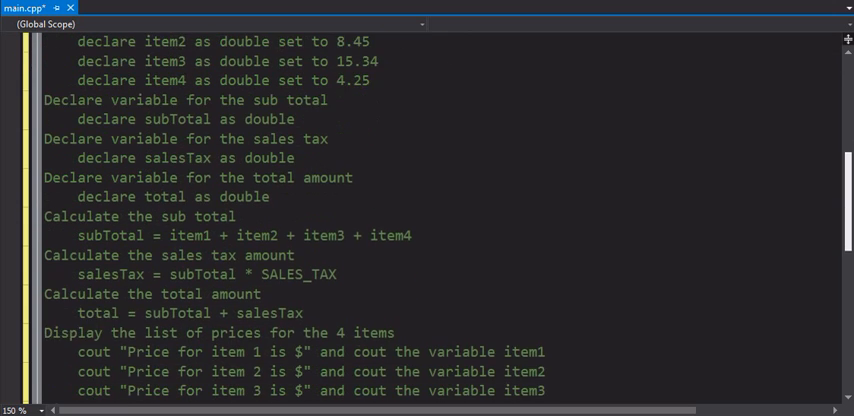
{"action": "scroll", "scroll_direction": "down", "scroll_amount": 3}
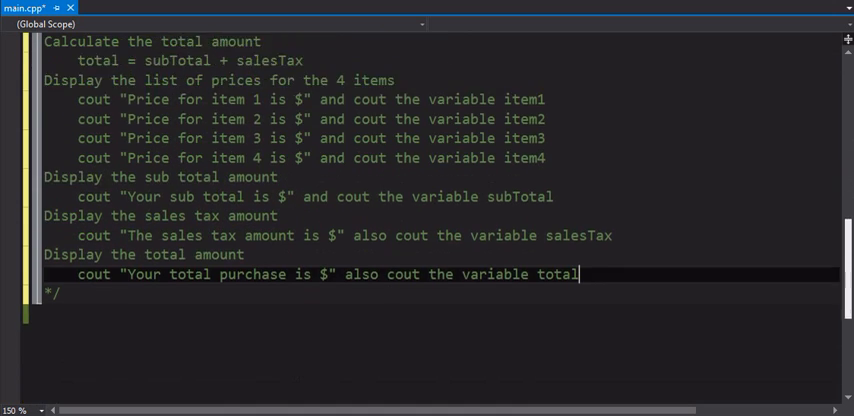
{"action": "scroll", "scroll_direction": "down", "scroll_amount": 3}
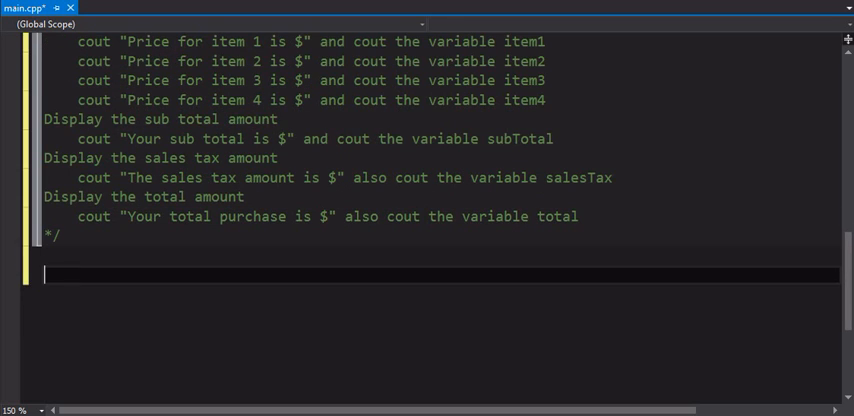
Add #include <iostream> and the 'using namespace std;' directive below the pseudocode
{"action": "type", "text": "#include <"}
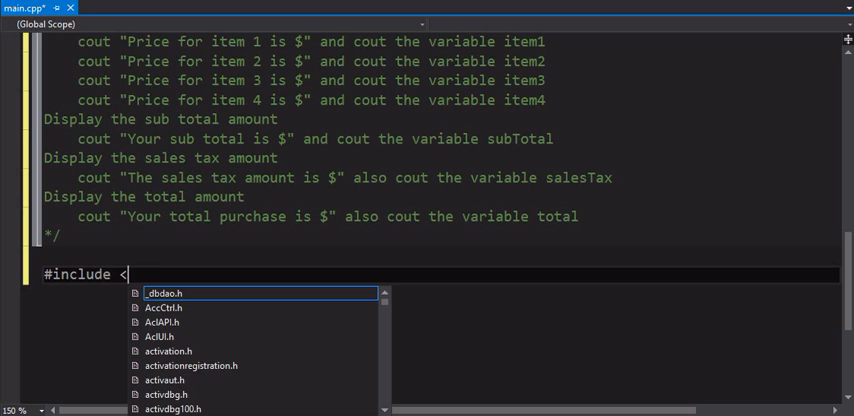
{"action": "type", "text": "iostream>"}
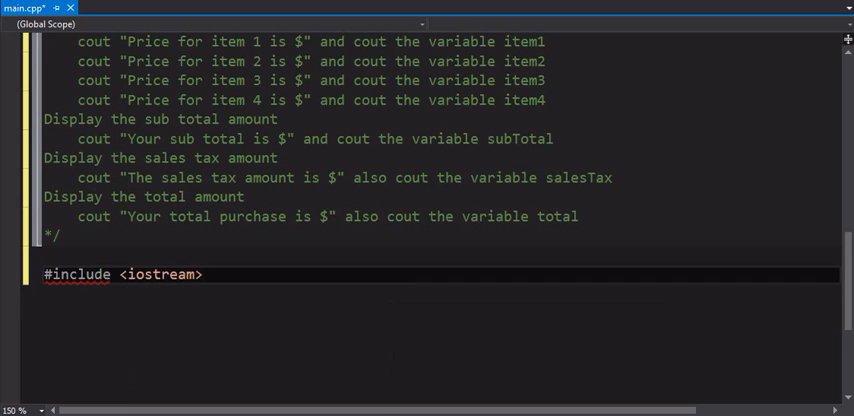
{"action": "type", "text": "using namespace std;"}
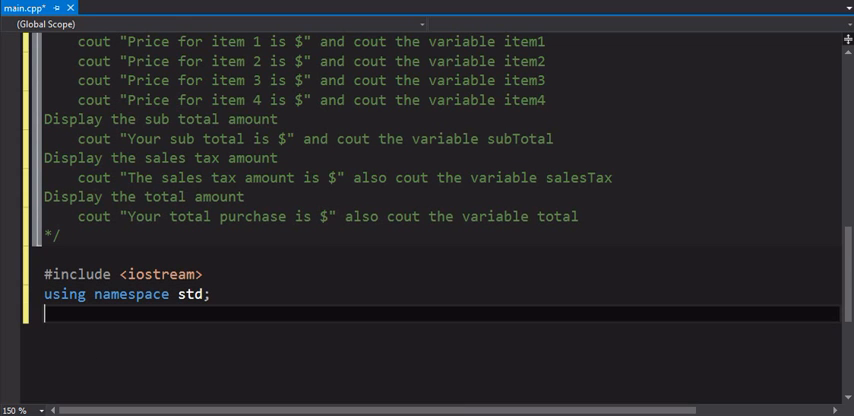
{"action": "key", "text": "Enter"}
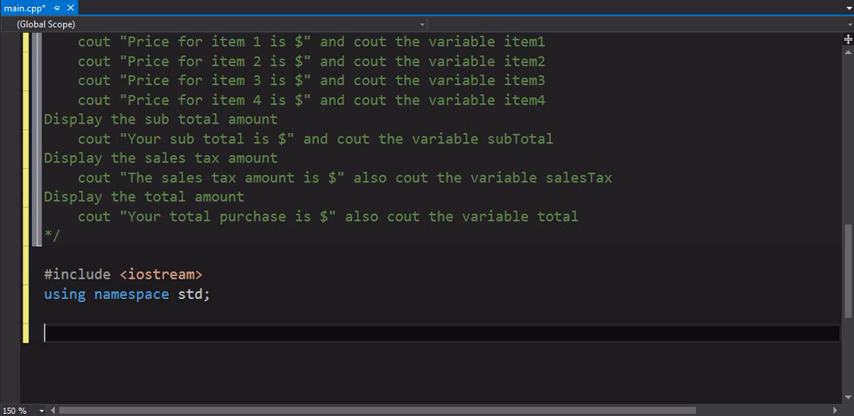
Write an empty int main() whose body is just 'return 0;'
{"action": "type", "text": "int main"}
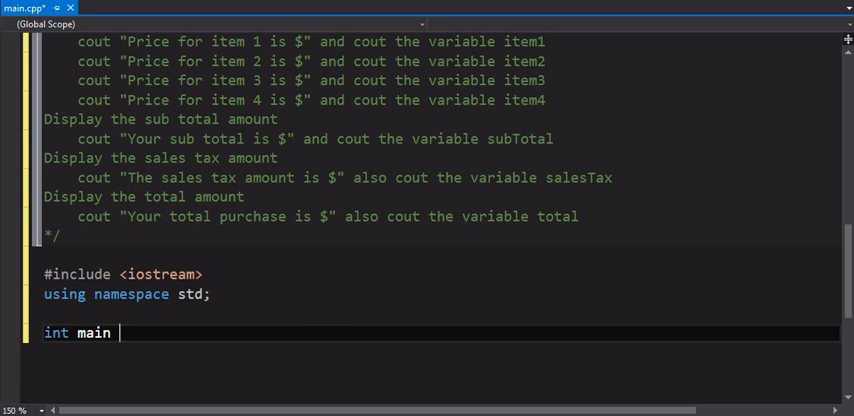
{"action": "type", "text": "()"}
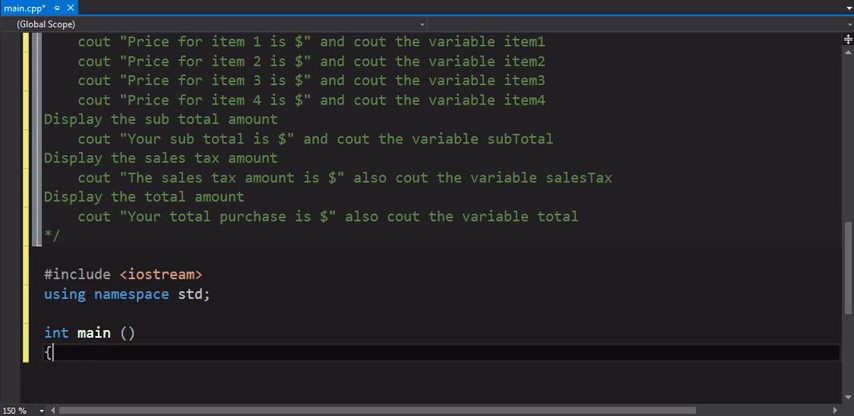
{"action": "type", "text": "ret"}
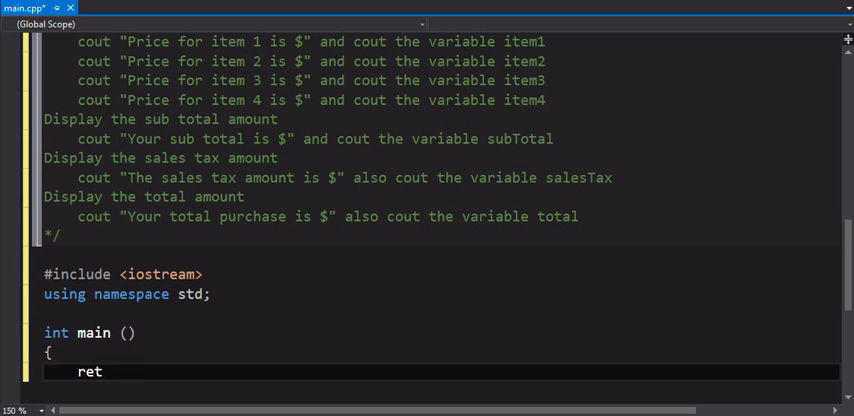
{"action": "type", "text": "urn 0"}
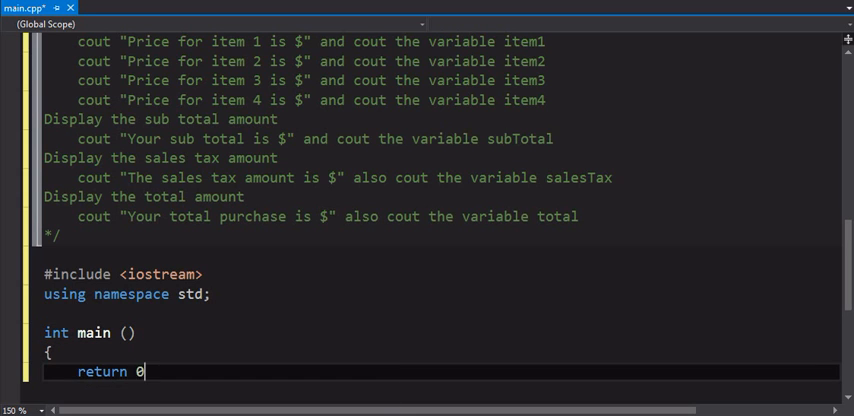
{"action": "type", "text": ";"}
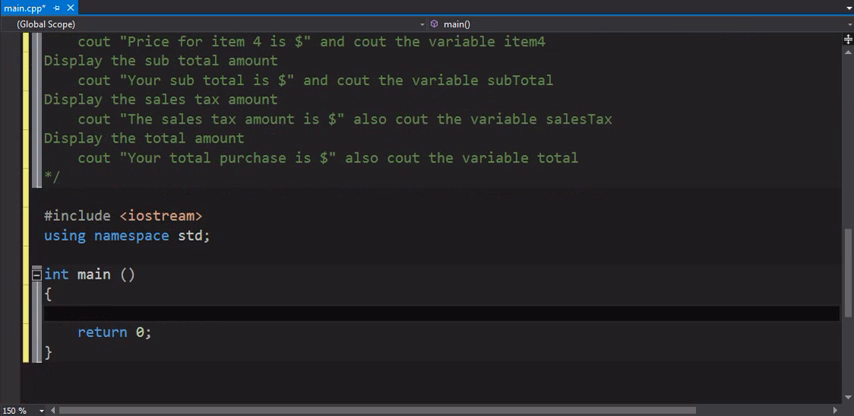
Declare 'const double SALES_TAX = 0.07;' above main, followed by a blank line
{"action": "type", "text": "c"}
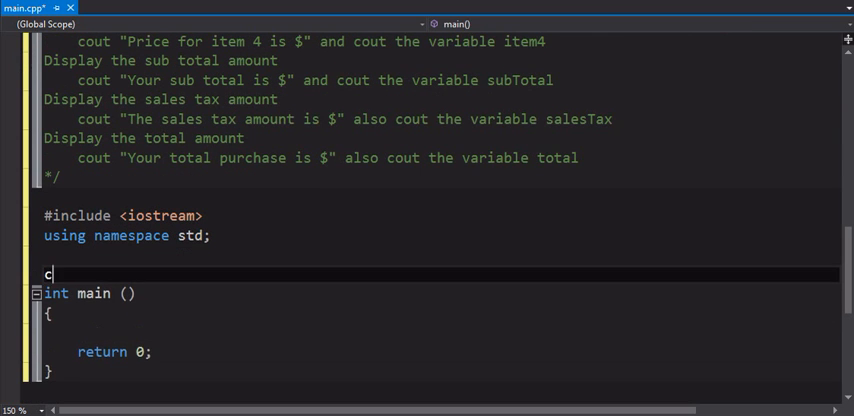
{"action": "type", "text": "onst"}
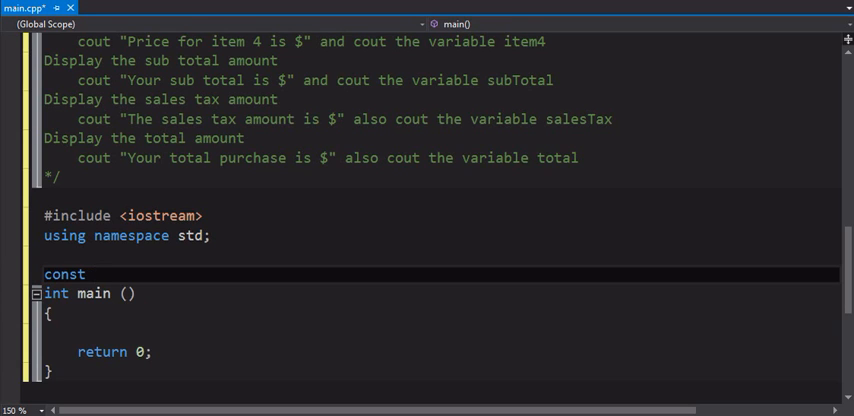
{"action": "type", "text": "double"}
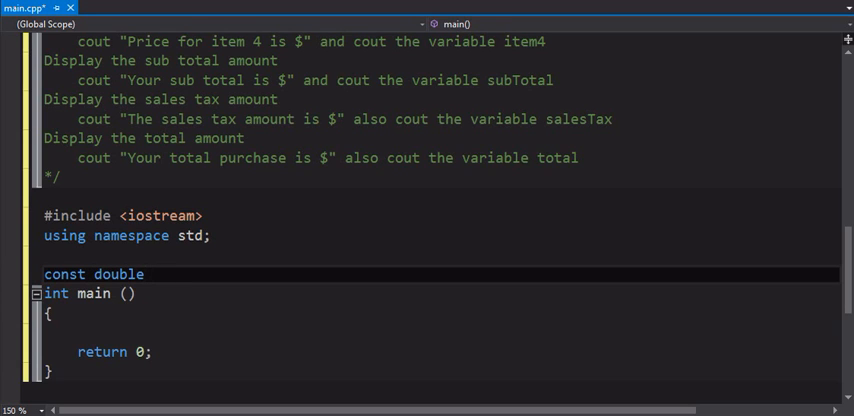
{"action": "type", "text": "SALES_"}
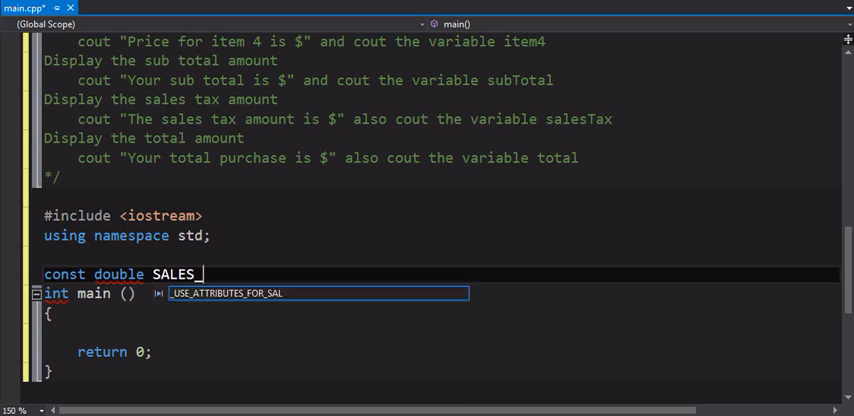
{"action": "type", "text": "TAX = 0.07"}
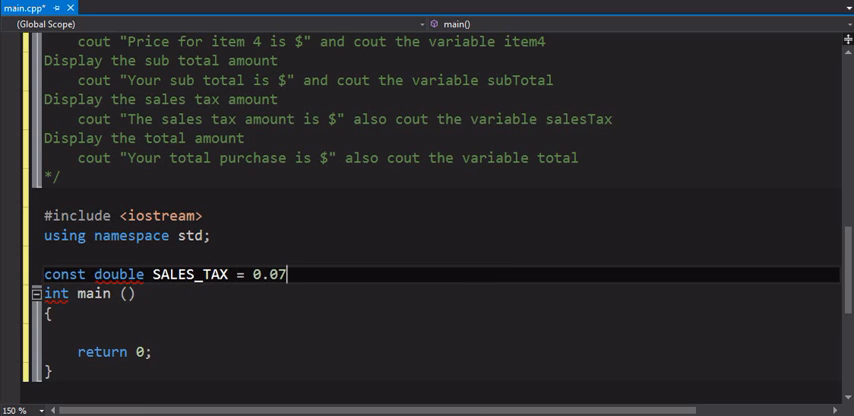
{"action": "key", "text": "Return"}
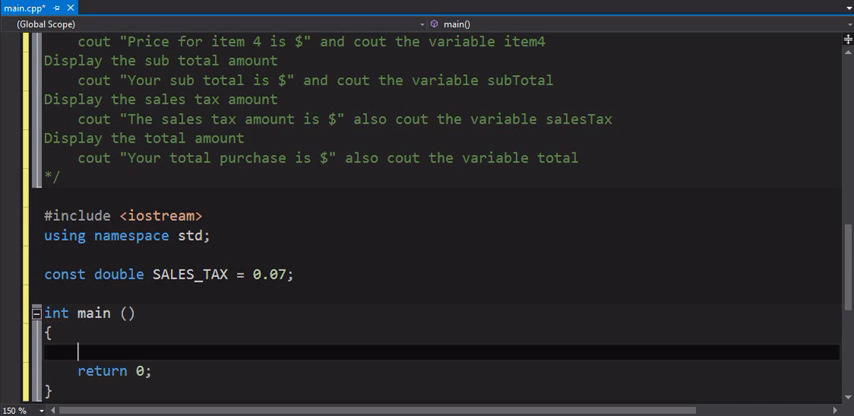
Declare double item1 = 10.95 and item2 = 8.45 inside main
{"action": "type", "text": "double"}
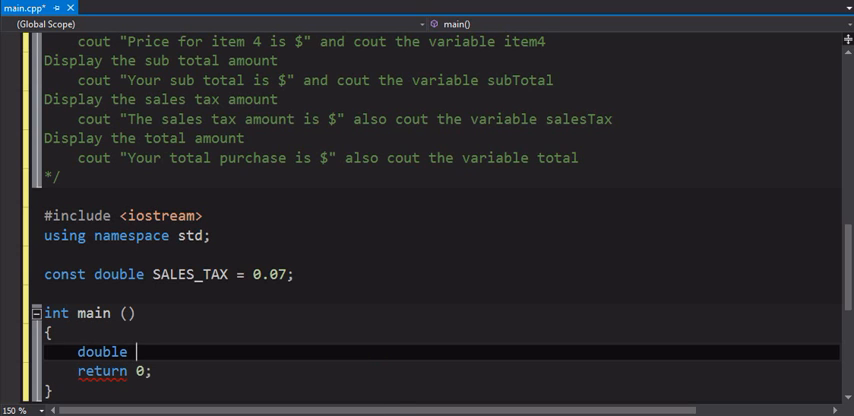
{"action": "type", "text": "item1"}
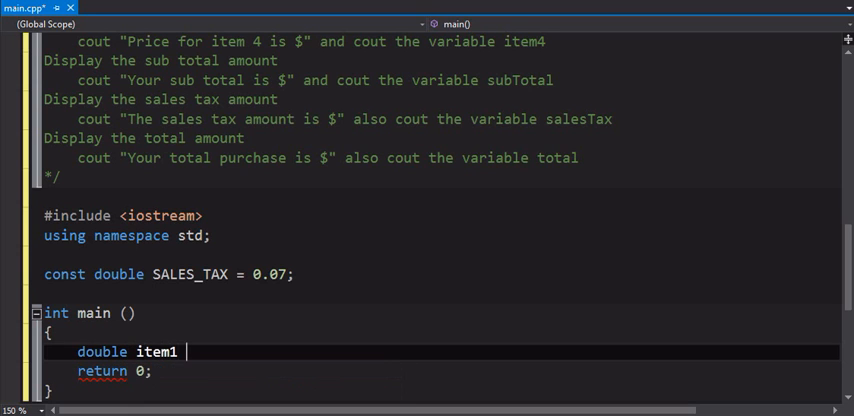
{"action": "type", "text": "="}
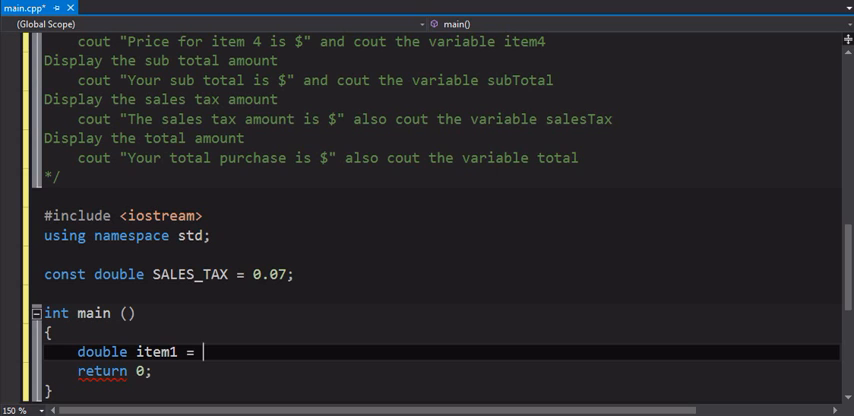
{"action": "type", "text": "10.95,"}
{"action": "type", "text": "item2 ="}
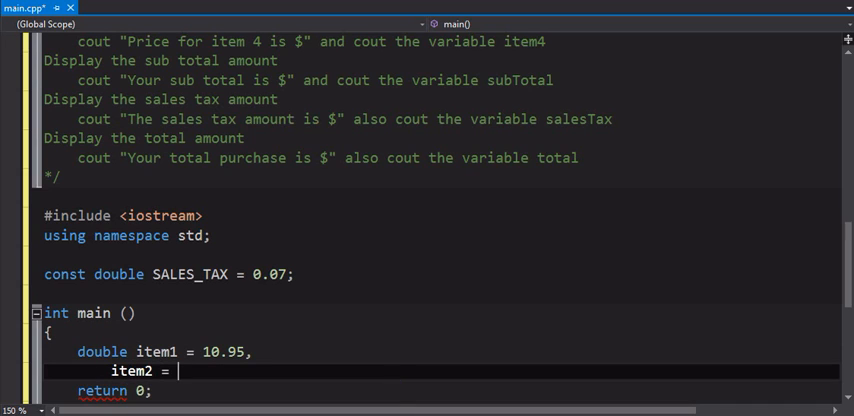
{"action": "type", "text": "8.3"}
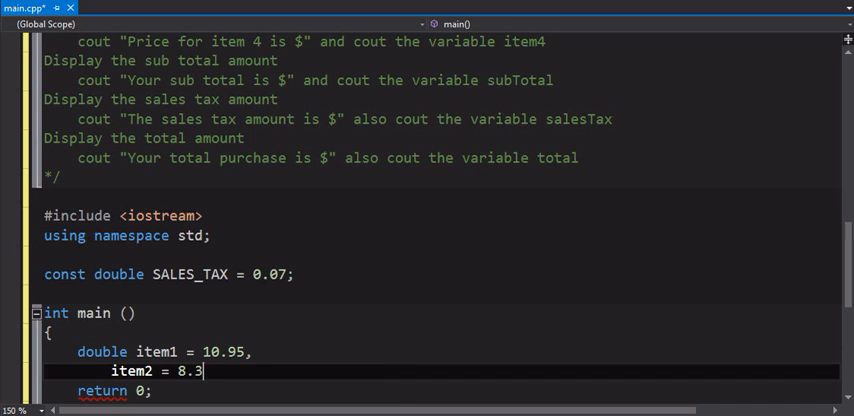
{"action": "type", "text": "45"}
{"action": "type", "text": "item3 = 15.24"}
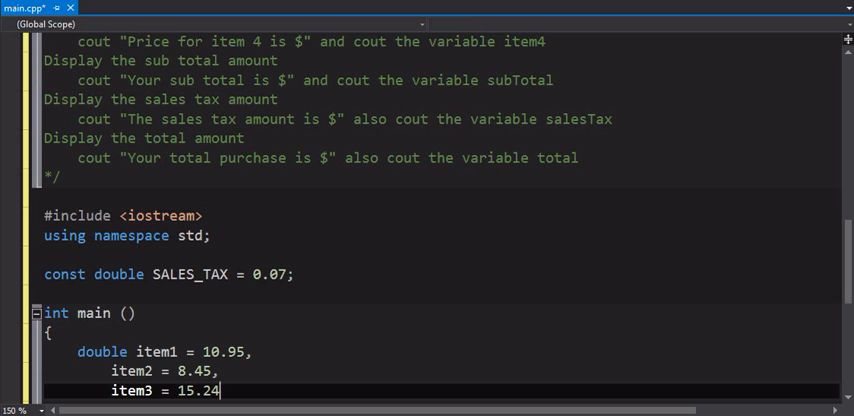
Continue the declaration with item3 = 15.24 and item4 = 4.25
{"action": "type", "text": ","}
{"action": "type", "text": "item"}
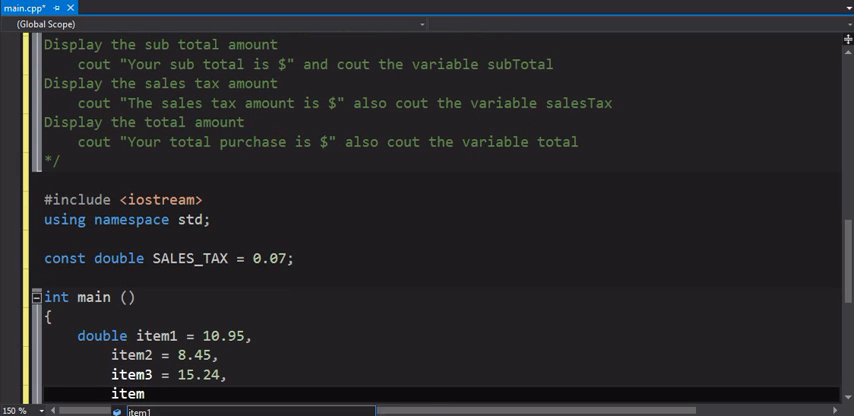
{"action": "type", "text": "4"}
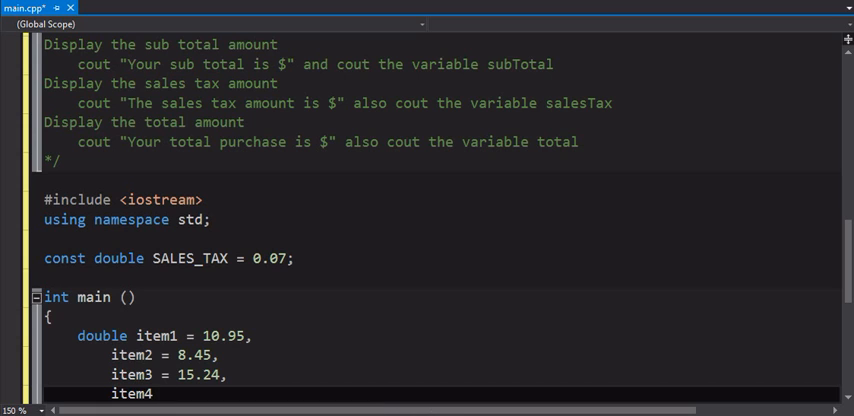
{"action": "type", "text": "="}
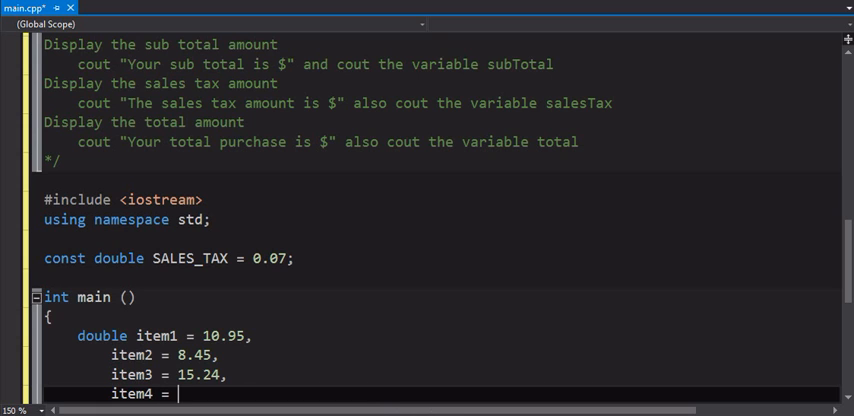
{"action": "type", "text": "4.25;"}
{"action": "type", "text": "double subT"}
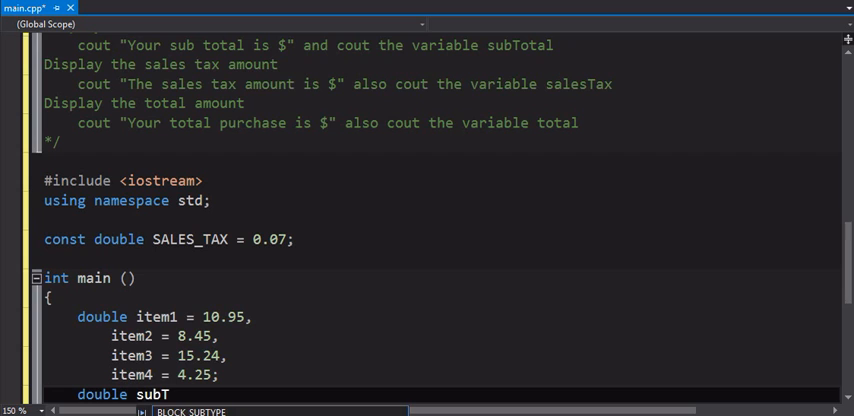
Declare double subTotal, salesTax and total after the item prices
{"action": "type", "text": "otal;"}
{"action": "type", "text": "double salesTax;"}
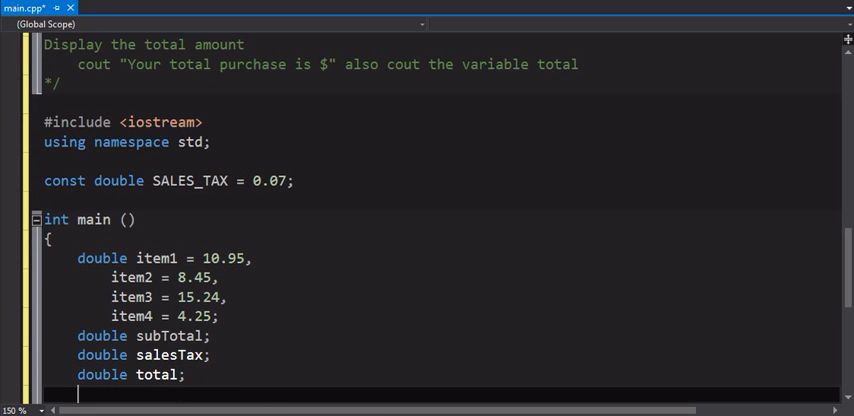
{"action": "scroll", "scroll_direction": "down", "scroll_amount": 3}
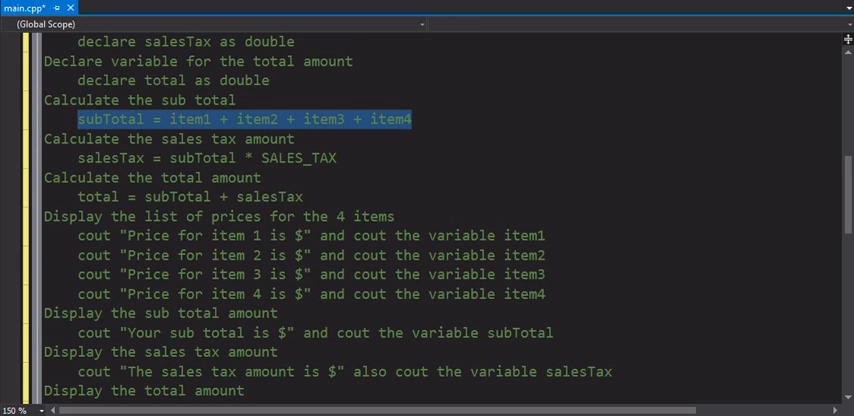
Write subTotal = item1 + item2 + item3 + item4; in main
{"action": "scroll", "scroll_direction": "up", "scroll_amount": 3}
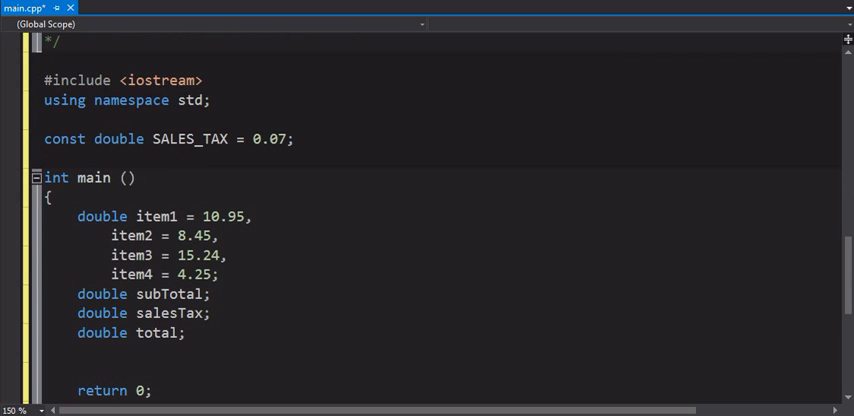
{"action": "type", "text": "subTotal = item1 + item2 + item3 + item4"}
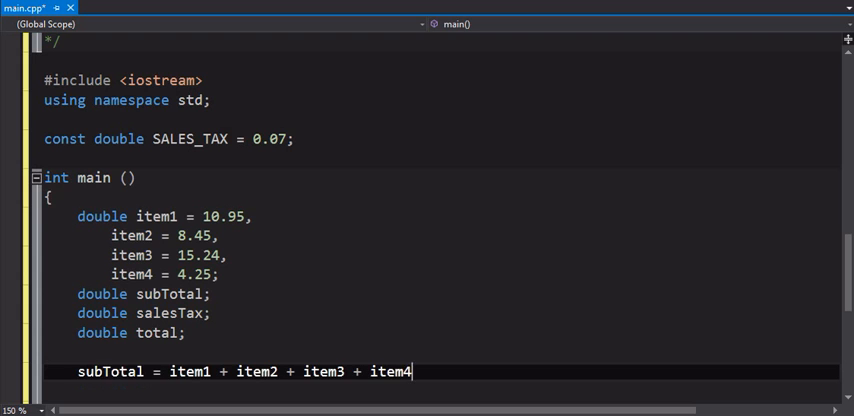
{"action": "type", "text": ";"}
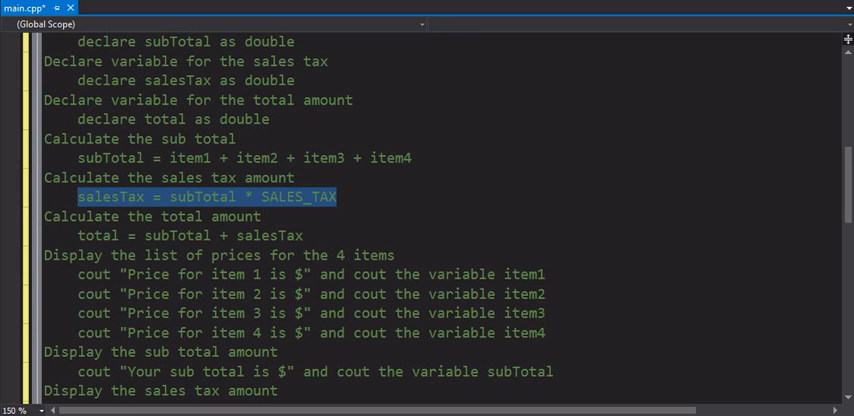
Add salesTax = subTotal * SALES_TAX; and total = subTotal + salesTax; lines
{"action": "scroll", "scroll_direction": "down", "scroll_amount": 3}
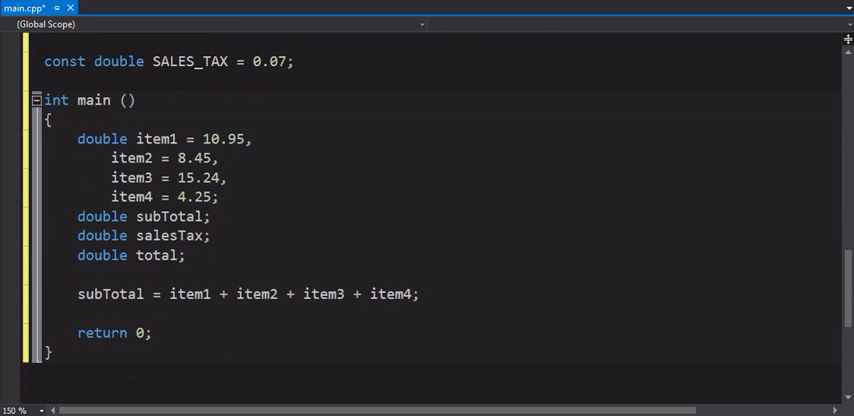
{"action": "type", "text": "salesTax = subTotal * SALES_TAX"}
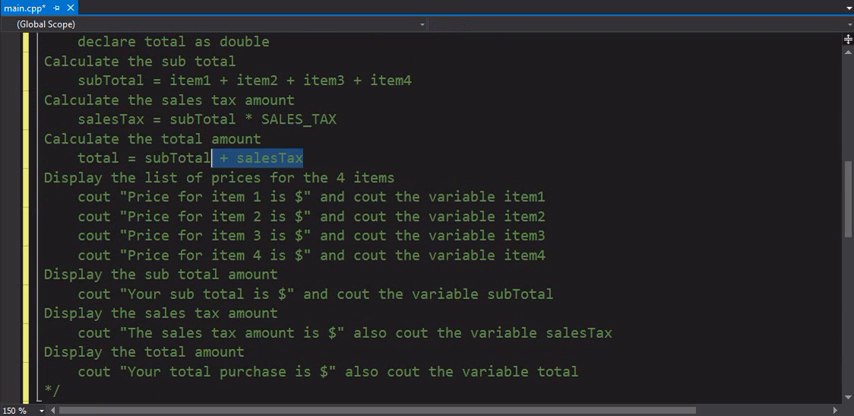
{"action": "scroll", "scroll_direction": "up", "scroll_amount": 3}
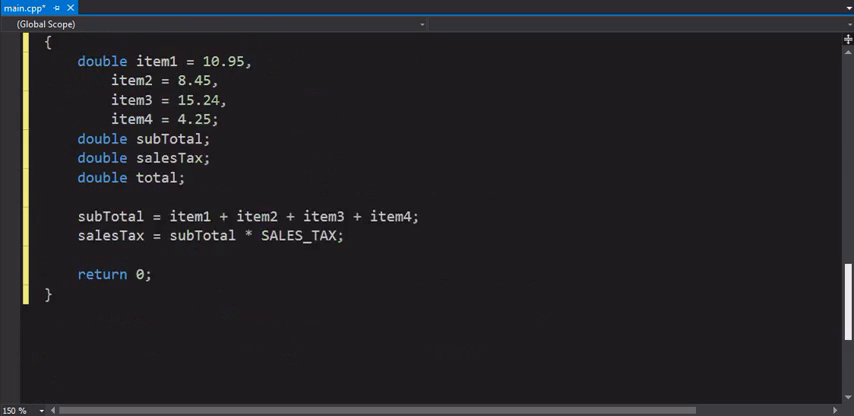
{"action": "type", "text": "total = subTotal + salesTax;"}
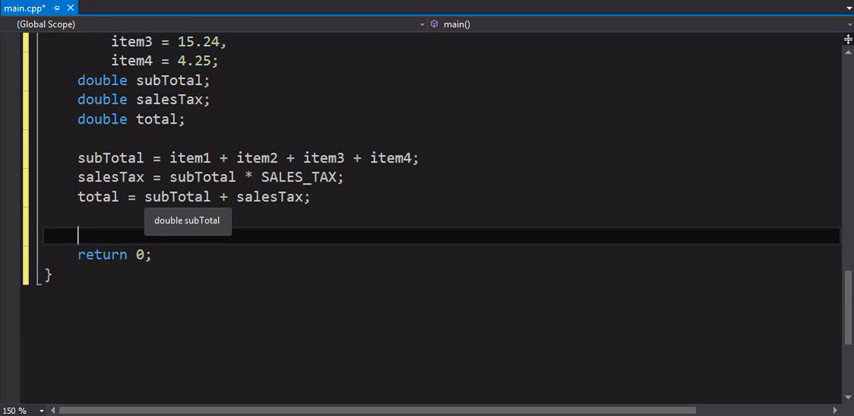
Write four cout lines printing "Price for item 1–4 is $" with item1 through item4
{"action": "type", "text": "cout"}
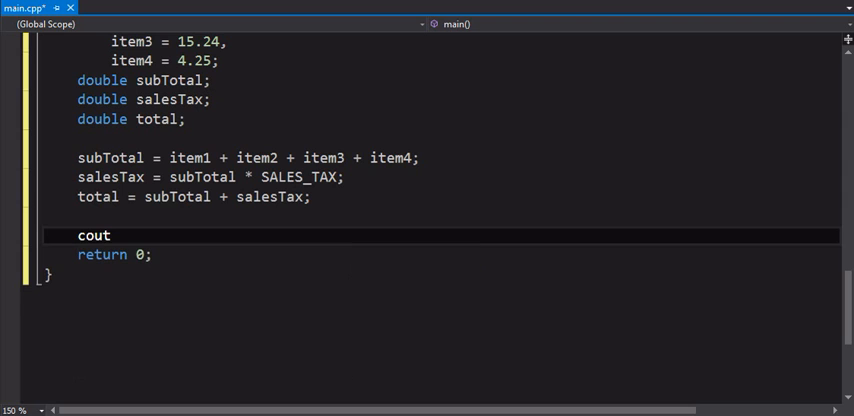
{"action": "type", "text": "<<"}
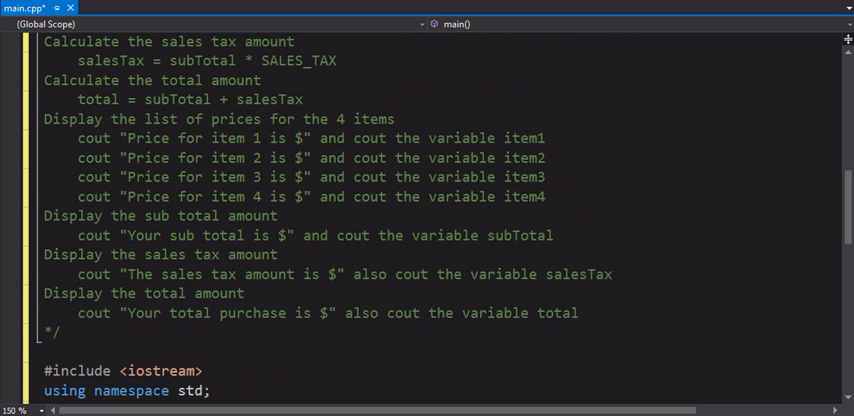
{"action": "double_click", "coordinate": [212, 138]}
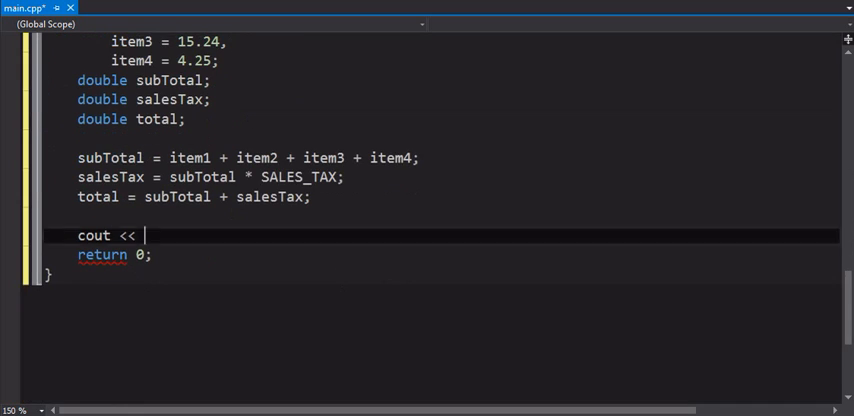
{"action": "type", "text": "\"Price for item 1 is $\""}
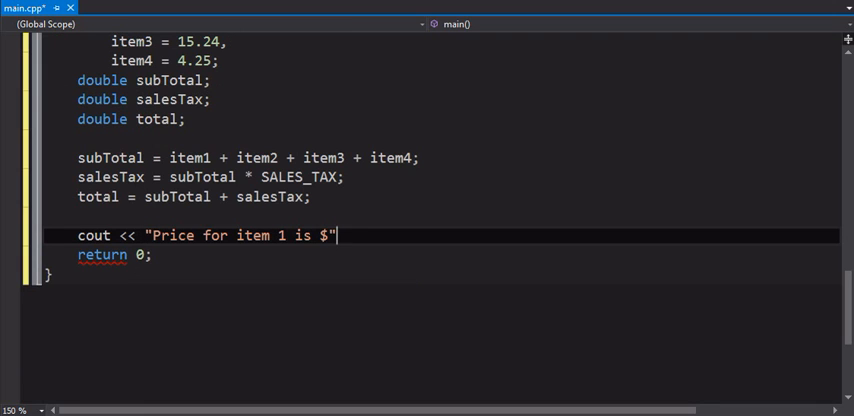
{"action": "type", "text": "<< item1;"}
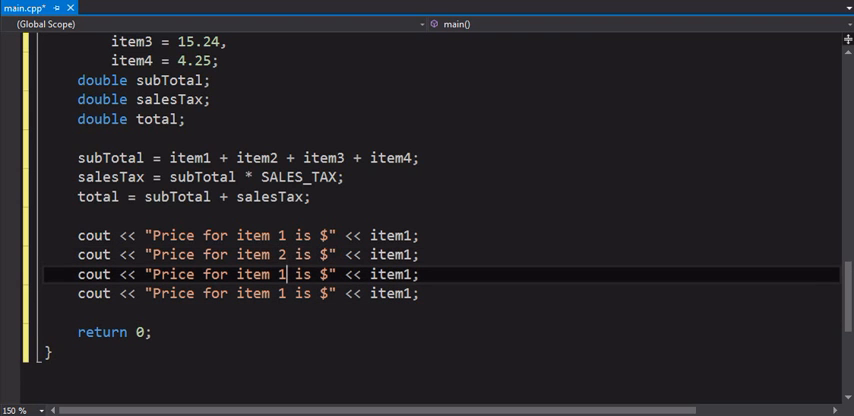
{"action": "type", "text": "3"}
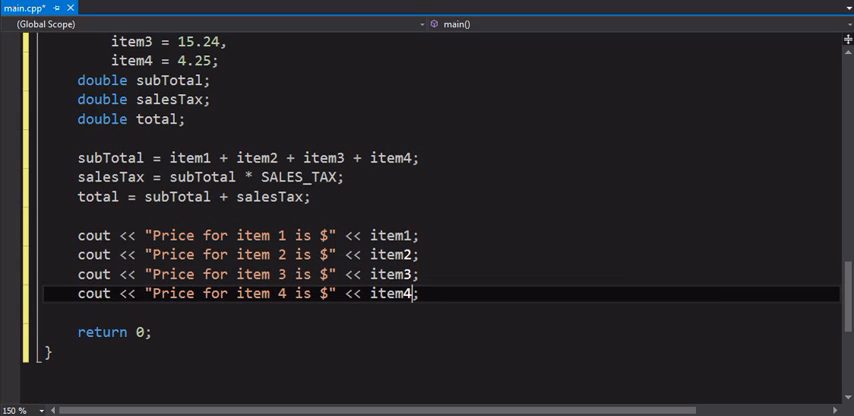
{"action": "key", "text": "enter"}
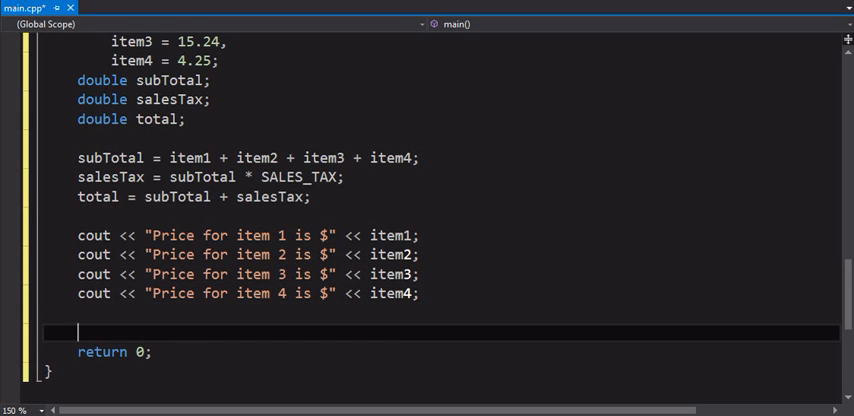
Add cout << "Your sub total is $" << subTotal; using the pseudocode message
{"action": "type", "text": "cout"}
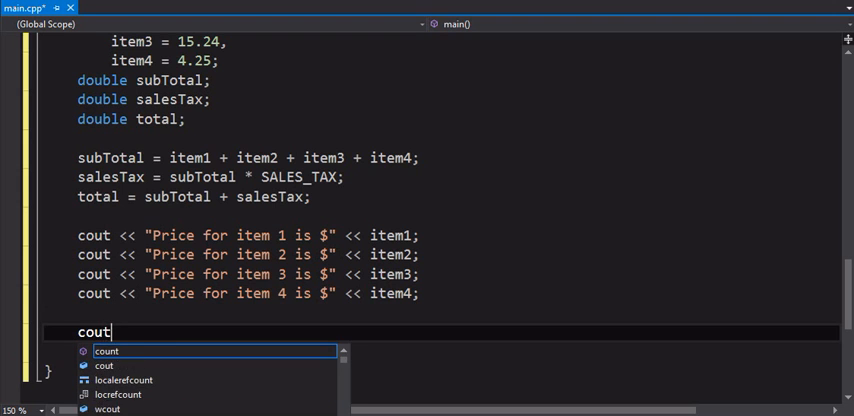
{"action": "type", "text": "<<"}
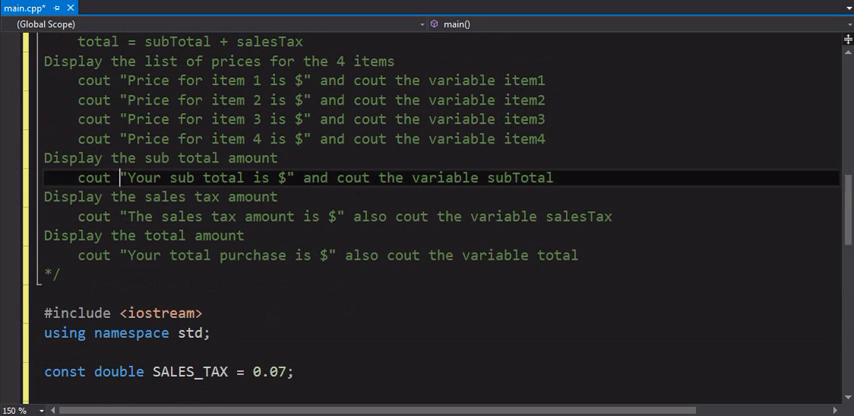
{"action": "double_click", "coordinate": [204, 176]}
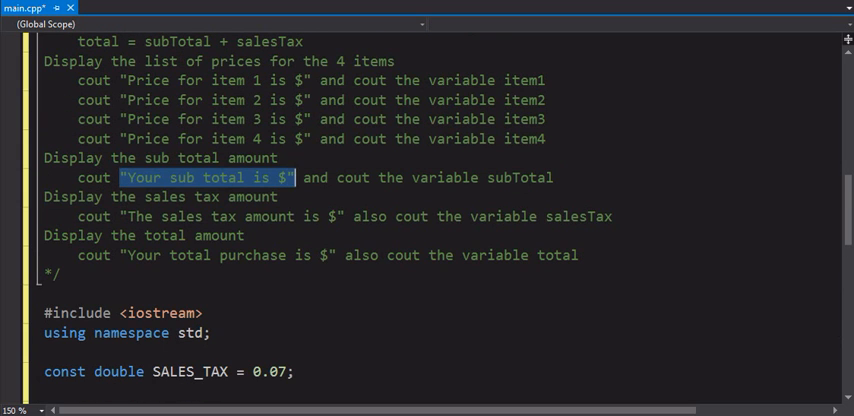
{"action": "scroll", "scroll_direction": "down", "scroll_amount": 3}
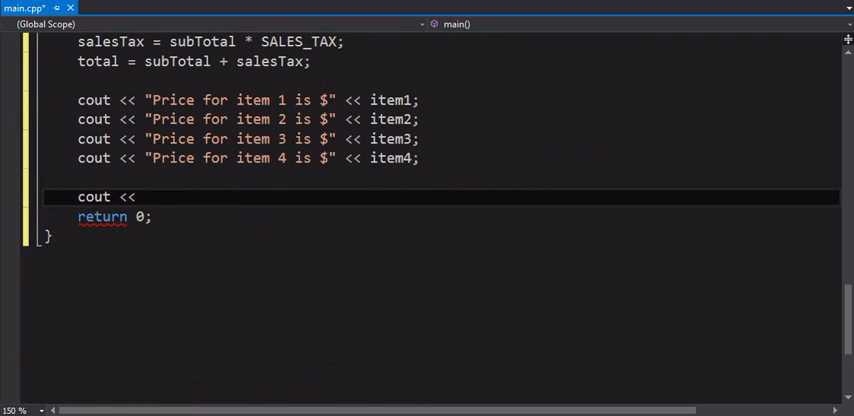
{"action": "type", "text": "\"Your sub total is $\""}
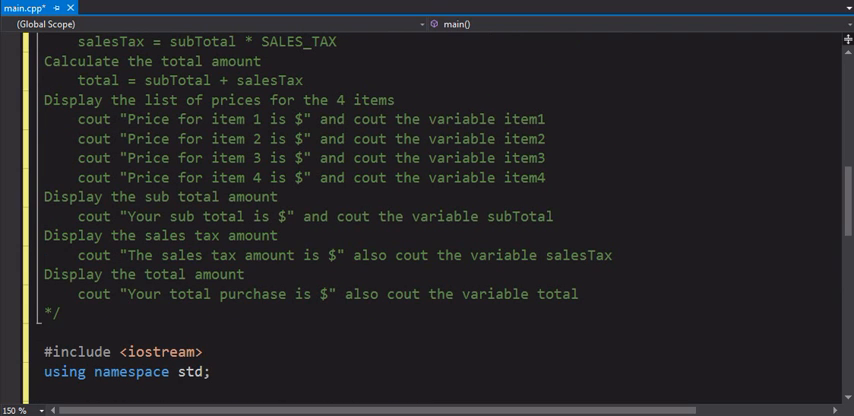
Add the "The sales tax amount is $" << salesTax output line
{"action": "double_click", "coordinate": [228, 256]}
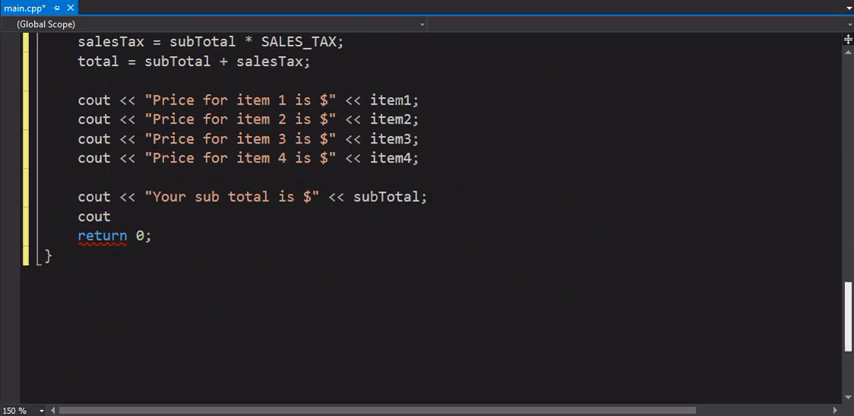
{"action": "type", "text": "<< \"The sales tax amount is $"}
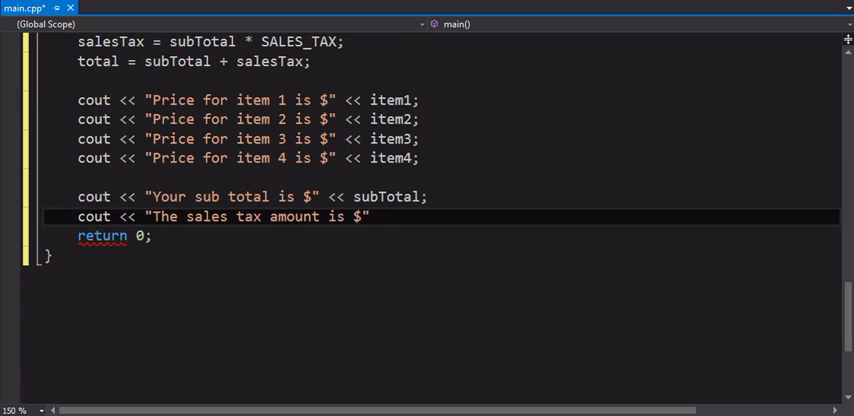
{"action": "type", "text": "<< salesTax;"}
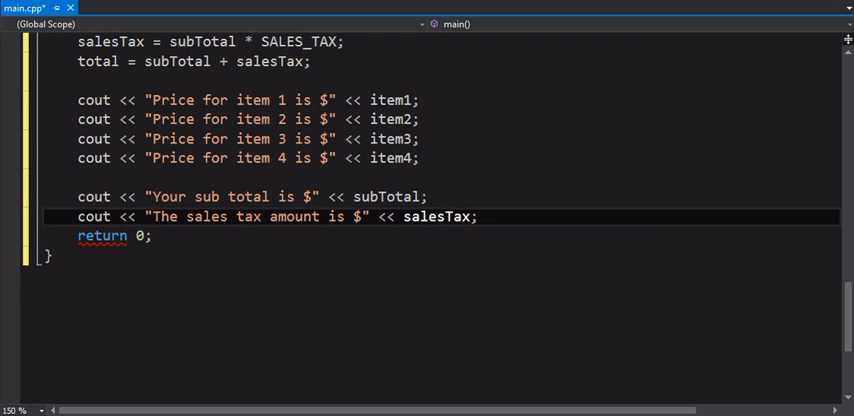
Begin cout << "Your total purchase is $" << total using the pseudocode message
{"action": "type", "text": "cout"}
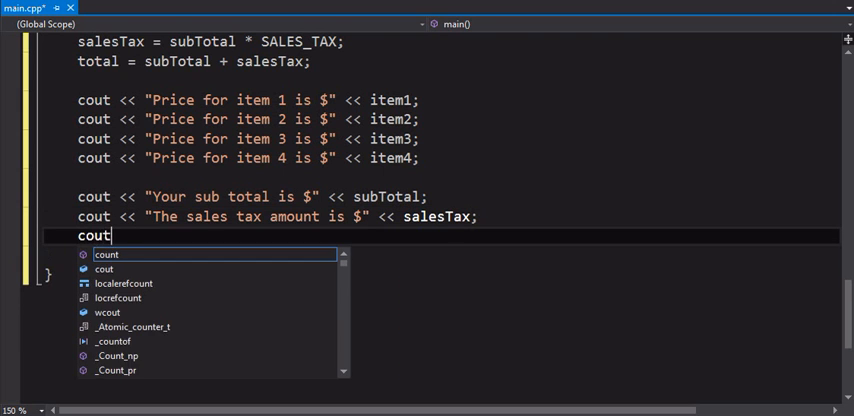
{"action": "type", "text": "<<"}
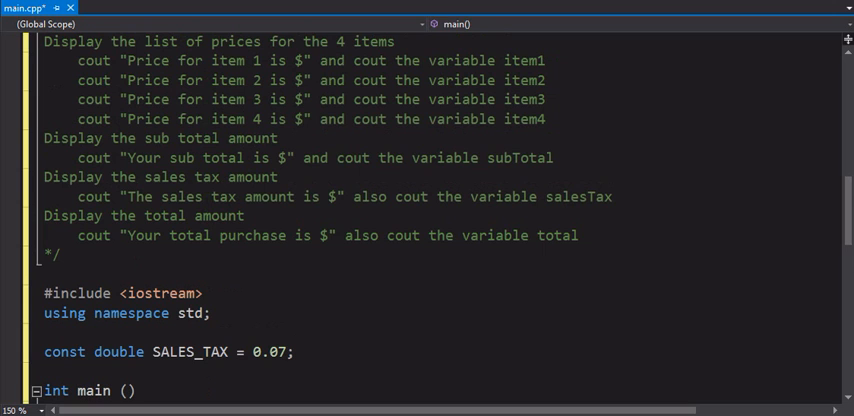
{"action": "double_click", "coordinate": [226, 236]}
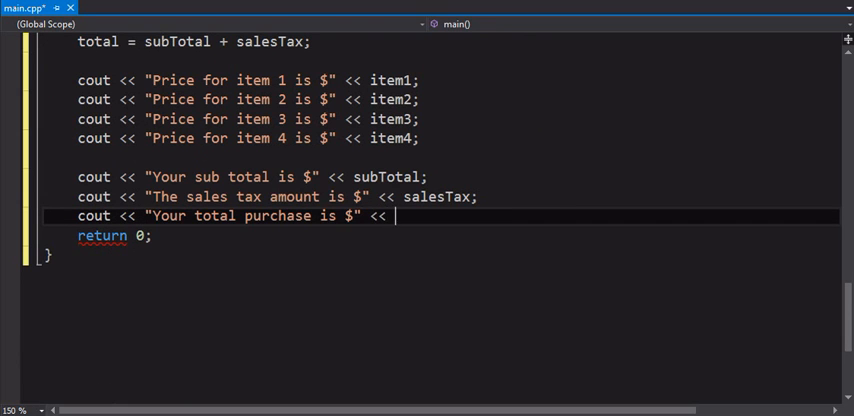
{"action": "type", "text": "to"}
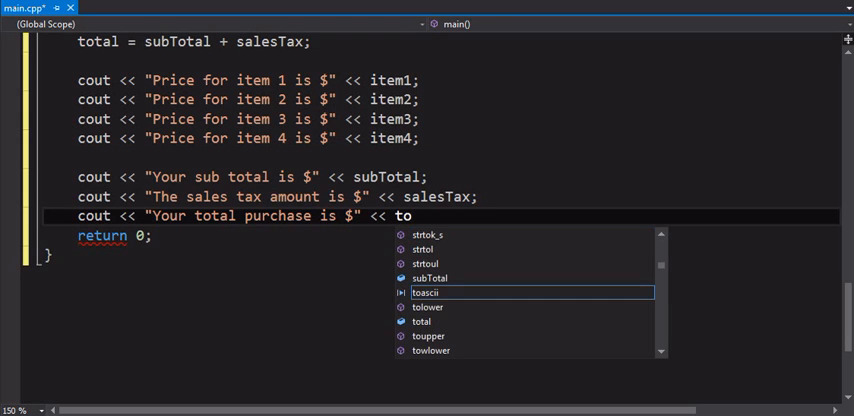
{"action": "type", "text": "tal;"}
{"action": "left_click", "coordinate": [440, 80]}
{"action": "type", "text": " <<"}
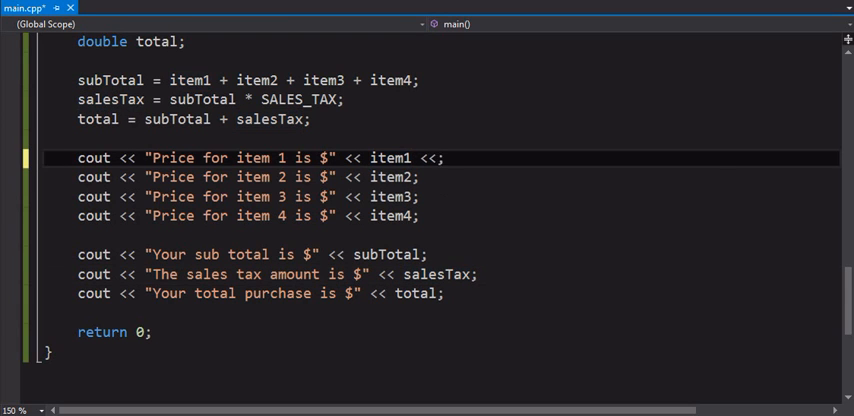
Append << endl to every price, subtotal, sales tax and total cout statement
{"action": "type", "text": "endl"}
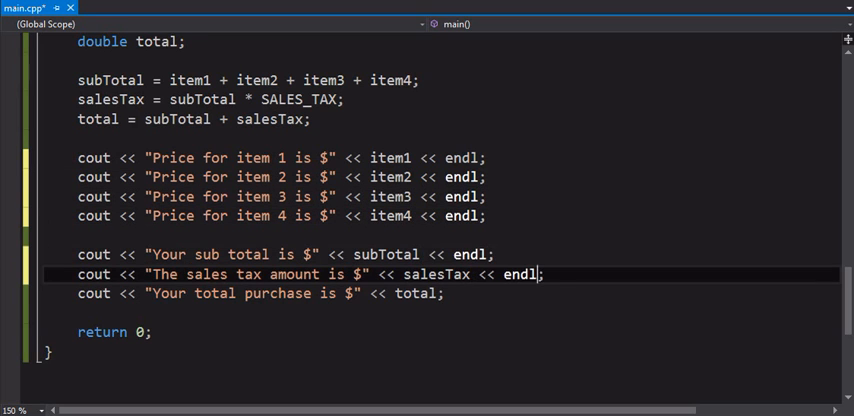
{"action": "type", "text": "<< endl"}
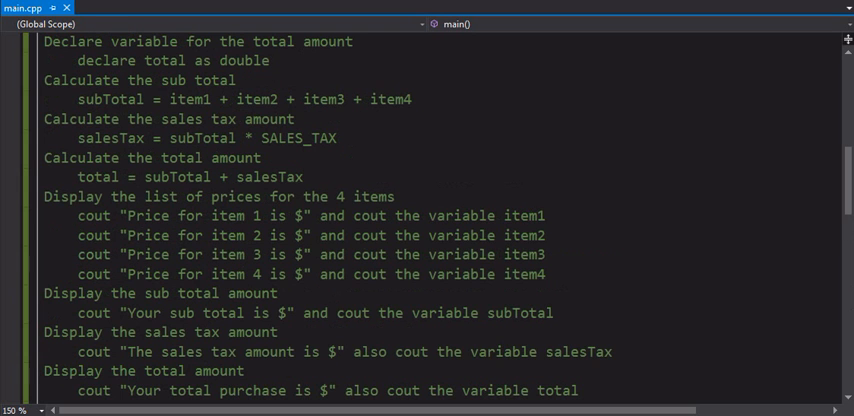
{"action": "scroll", "scroll_direction": "down", "scroll_amount": 3}
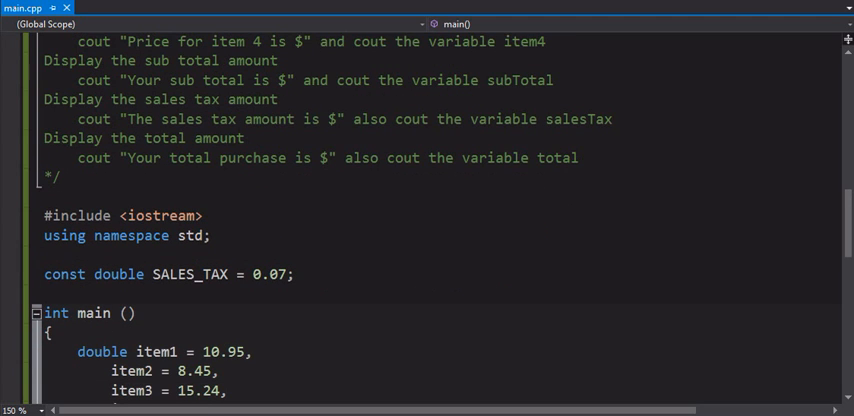
{"action": "scroll", "scroll_direction": "down", "scroll_amount": 3}
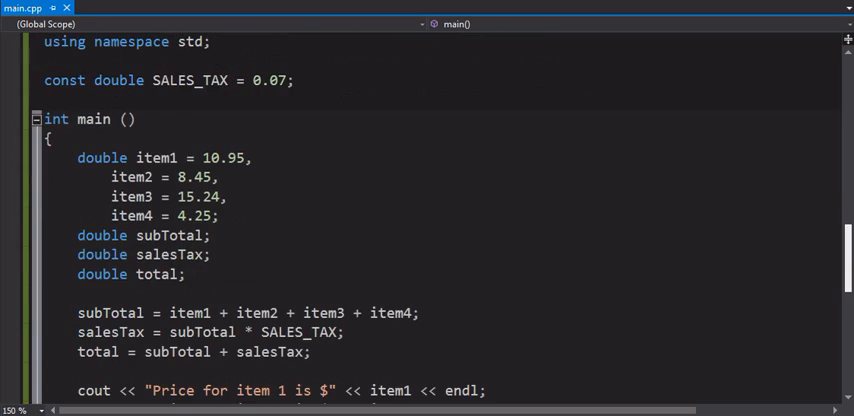